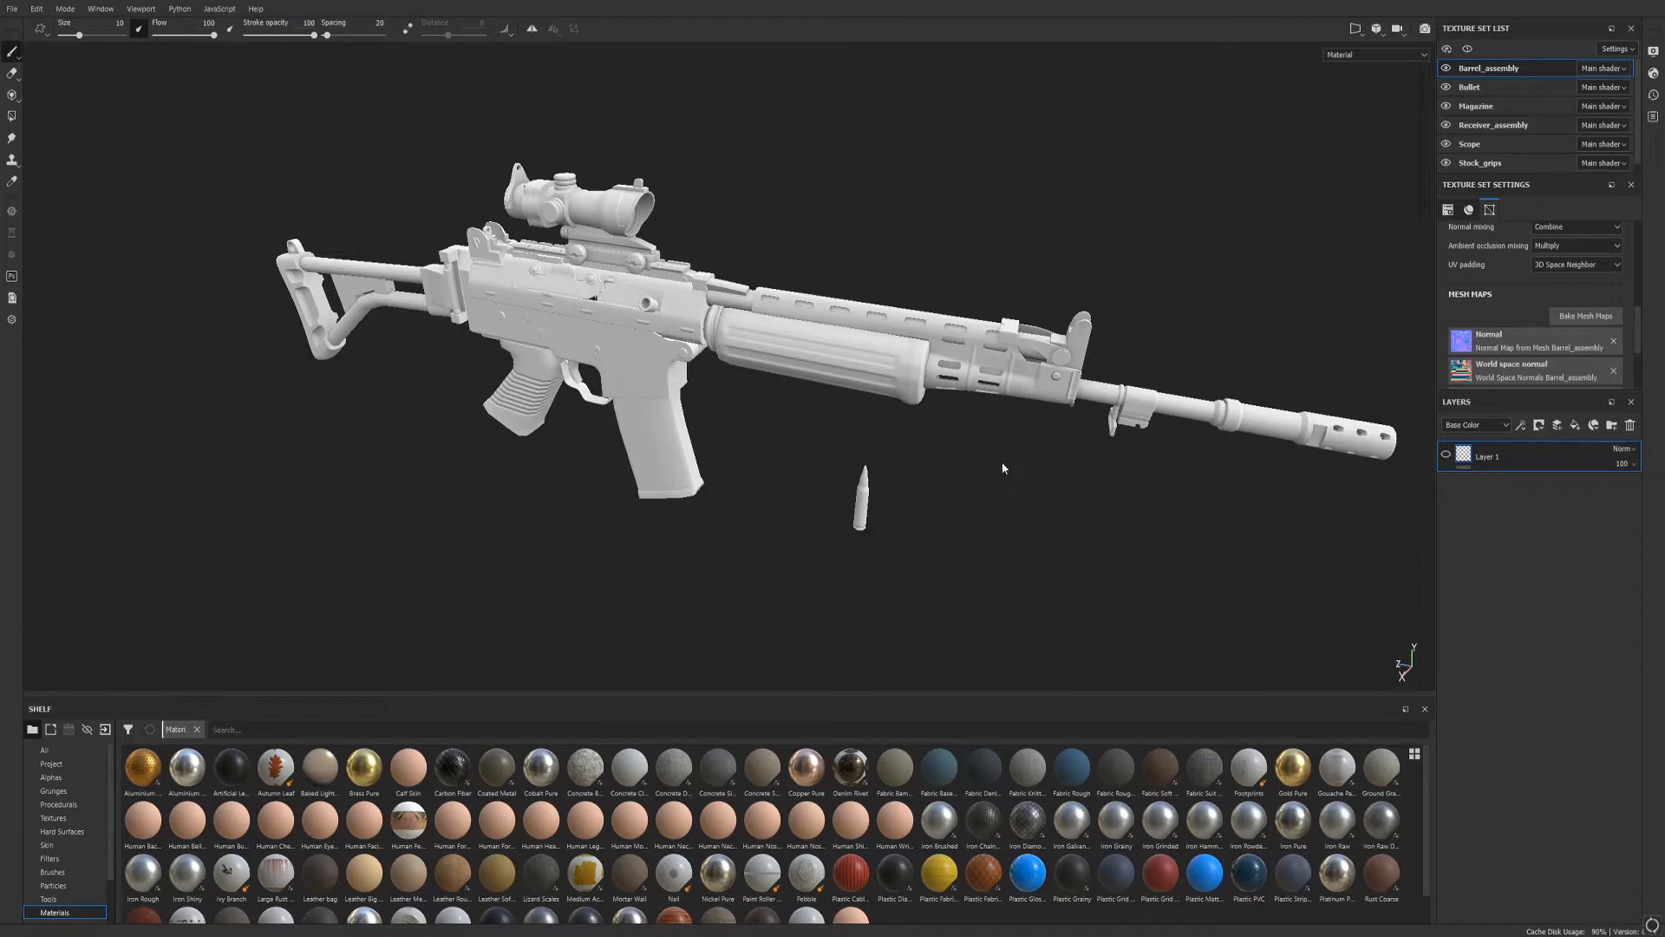
{"action": "mouse_move", "coordinate": [986, 459]}
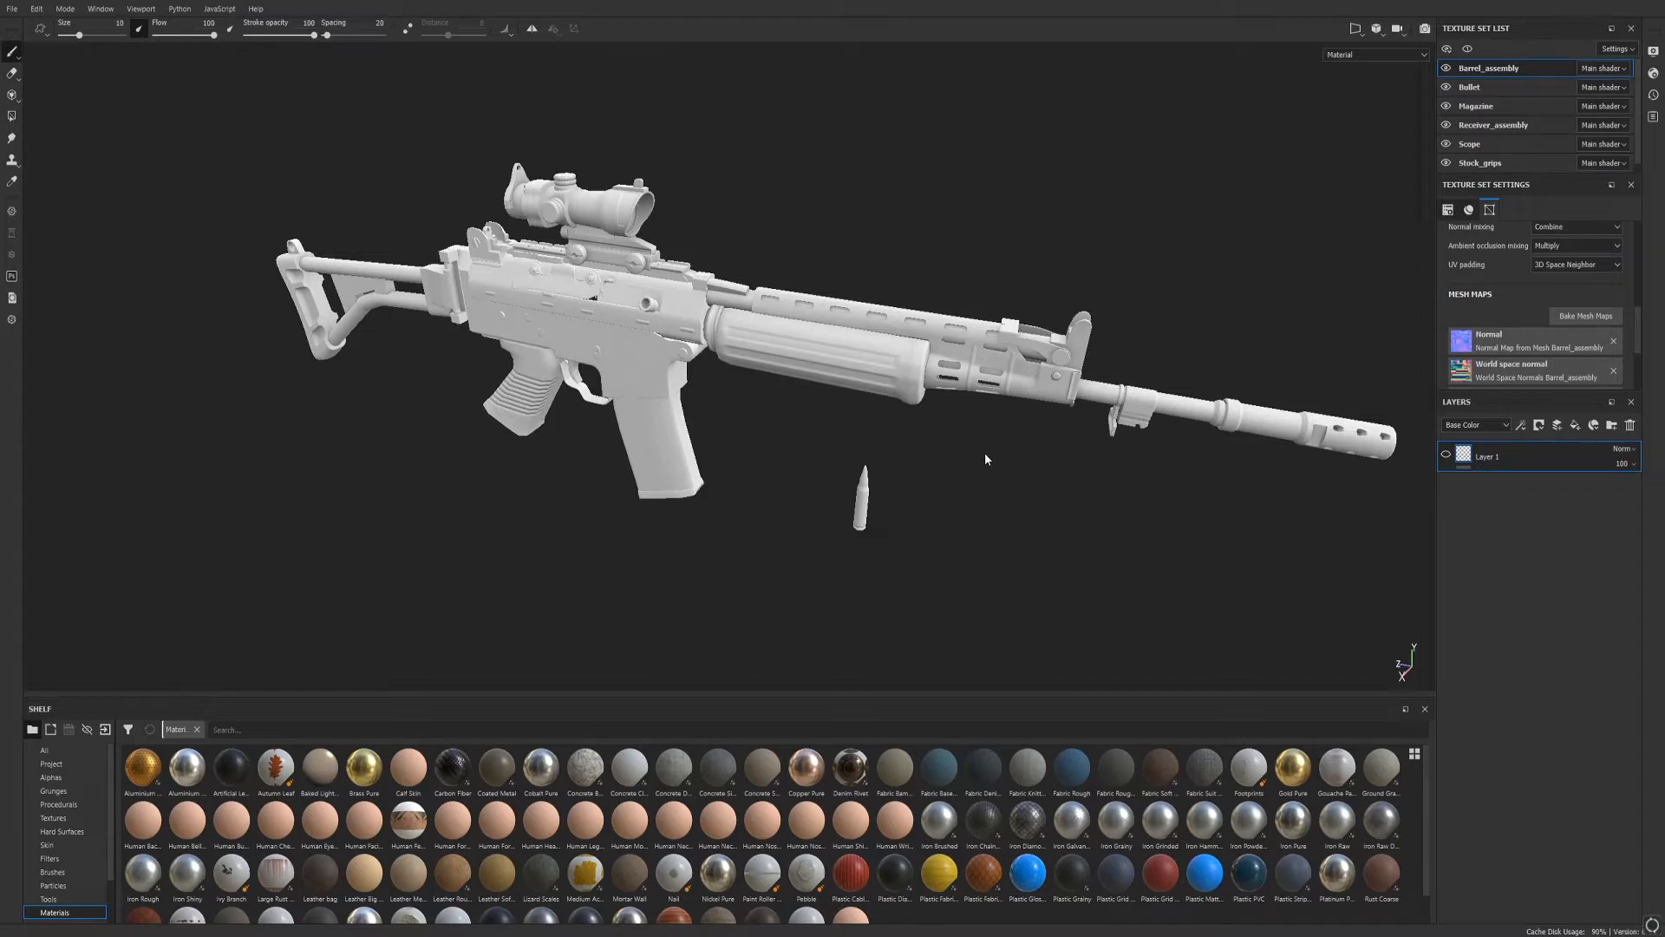
{"action": "mouse_move", "coordinate": [935, 544]}
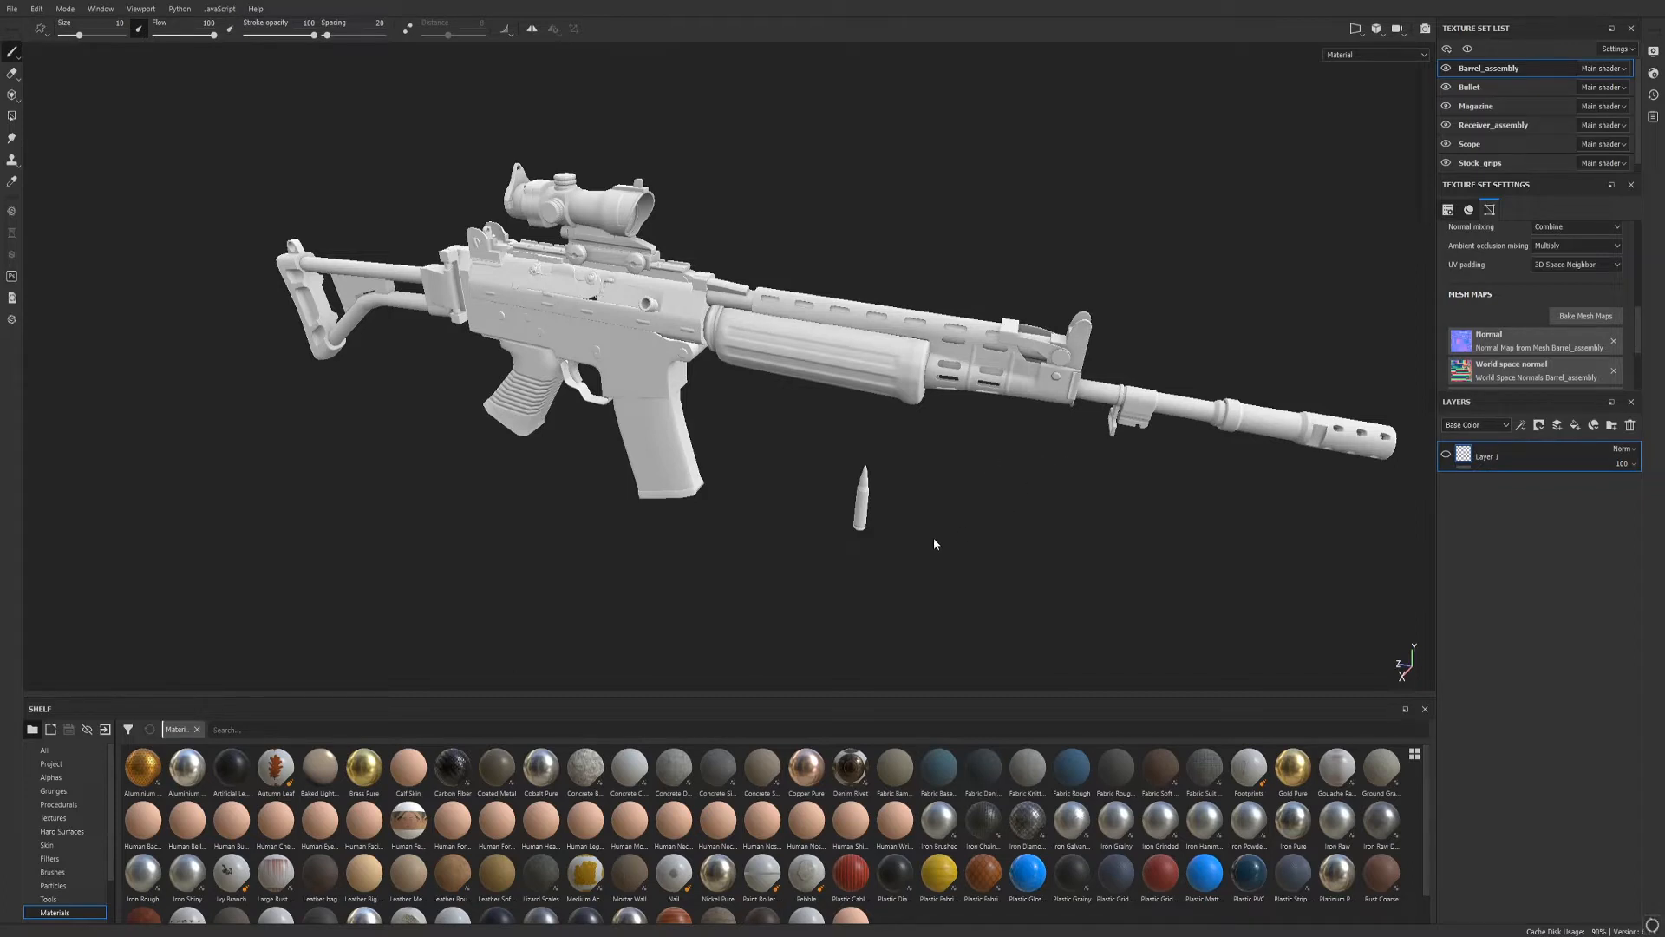
{"action": "mouse_move", "coordinate": [982, 478]}
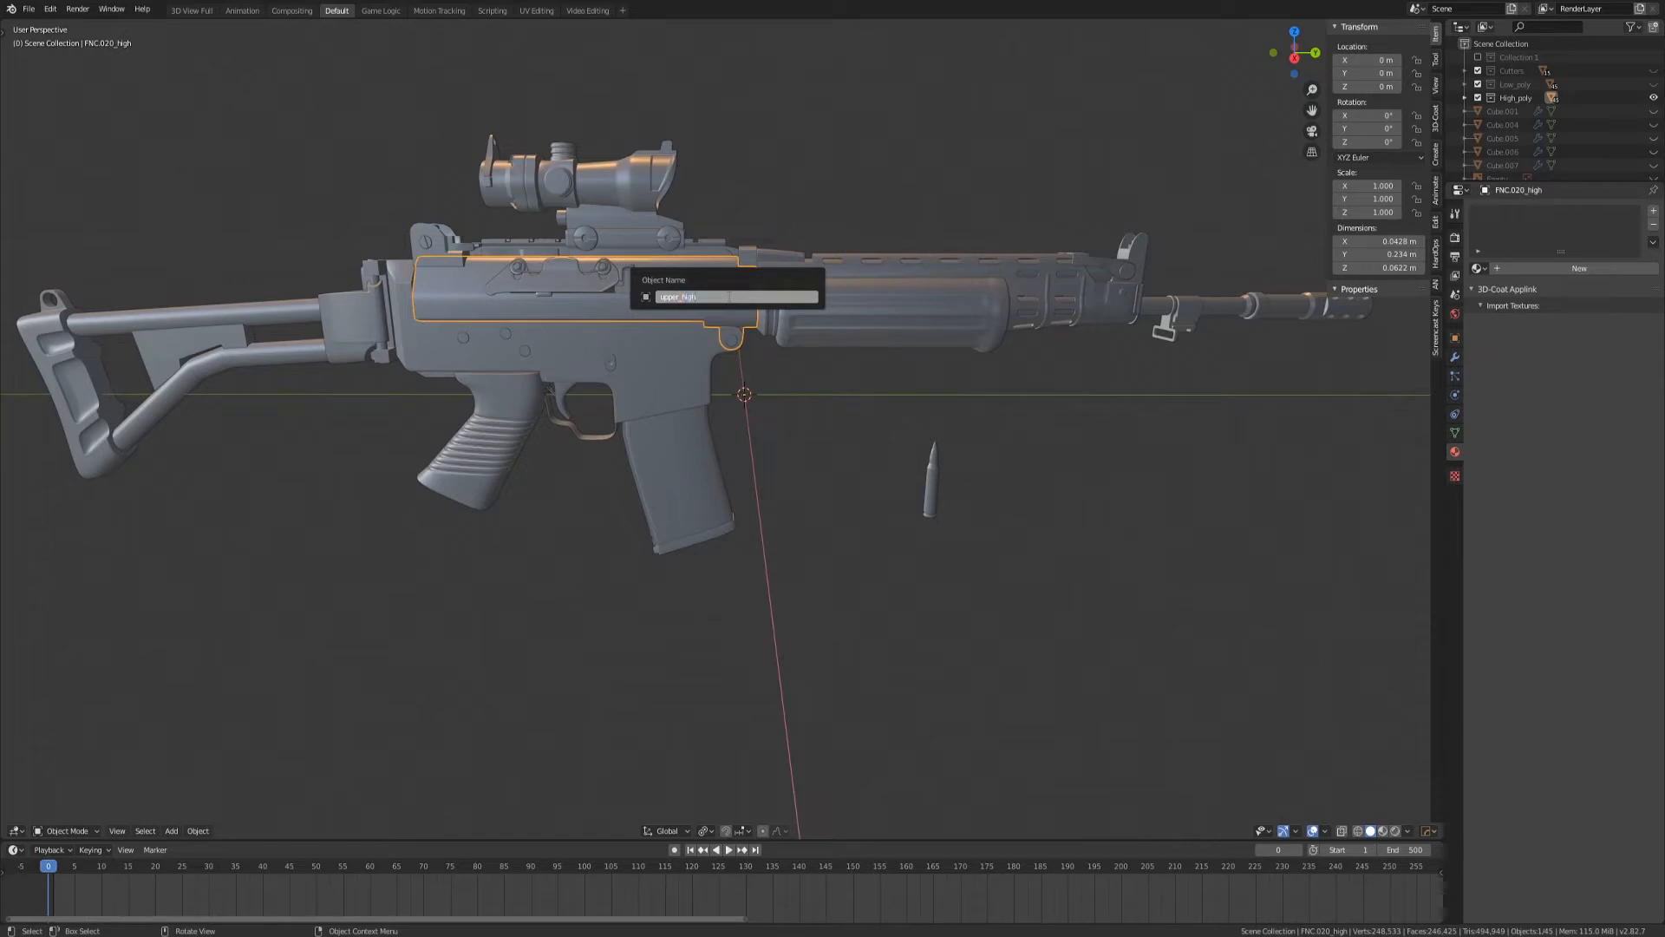
Confirm the upper receiver's new name, upper_high, replacing FNC.020_high
{"action": "key", "text": "Return"}
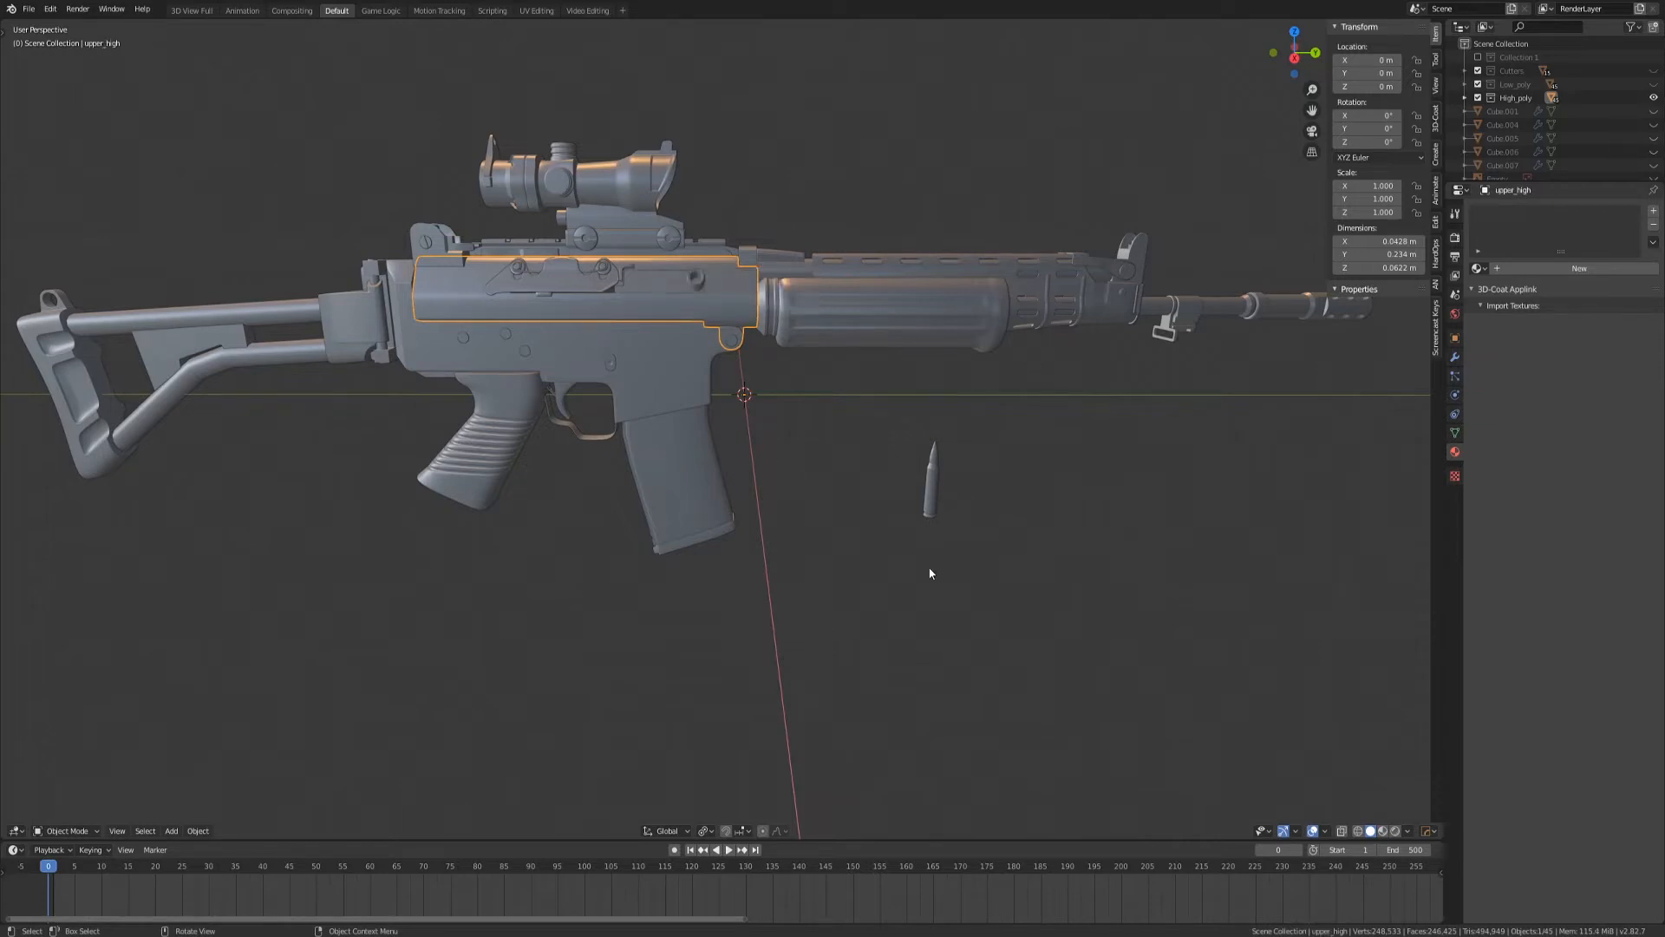
{"action": "mouse_move", "coordinate": [823, 219]}
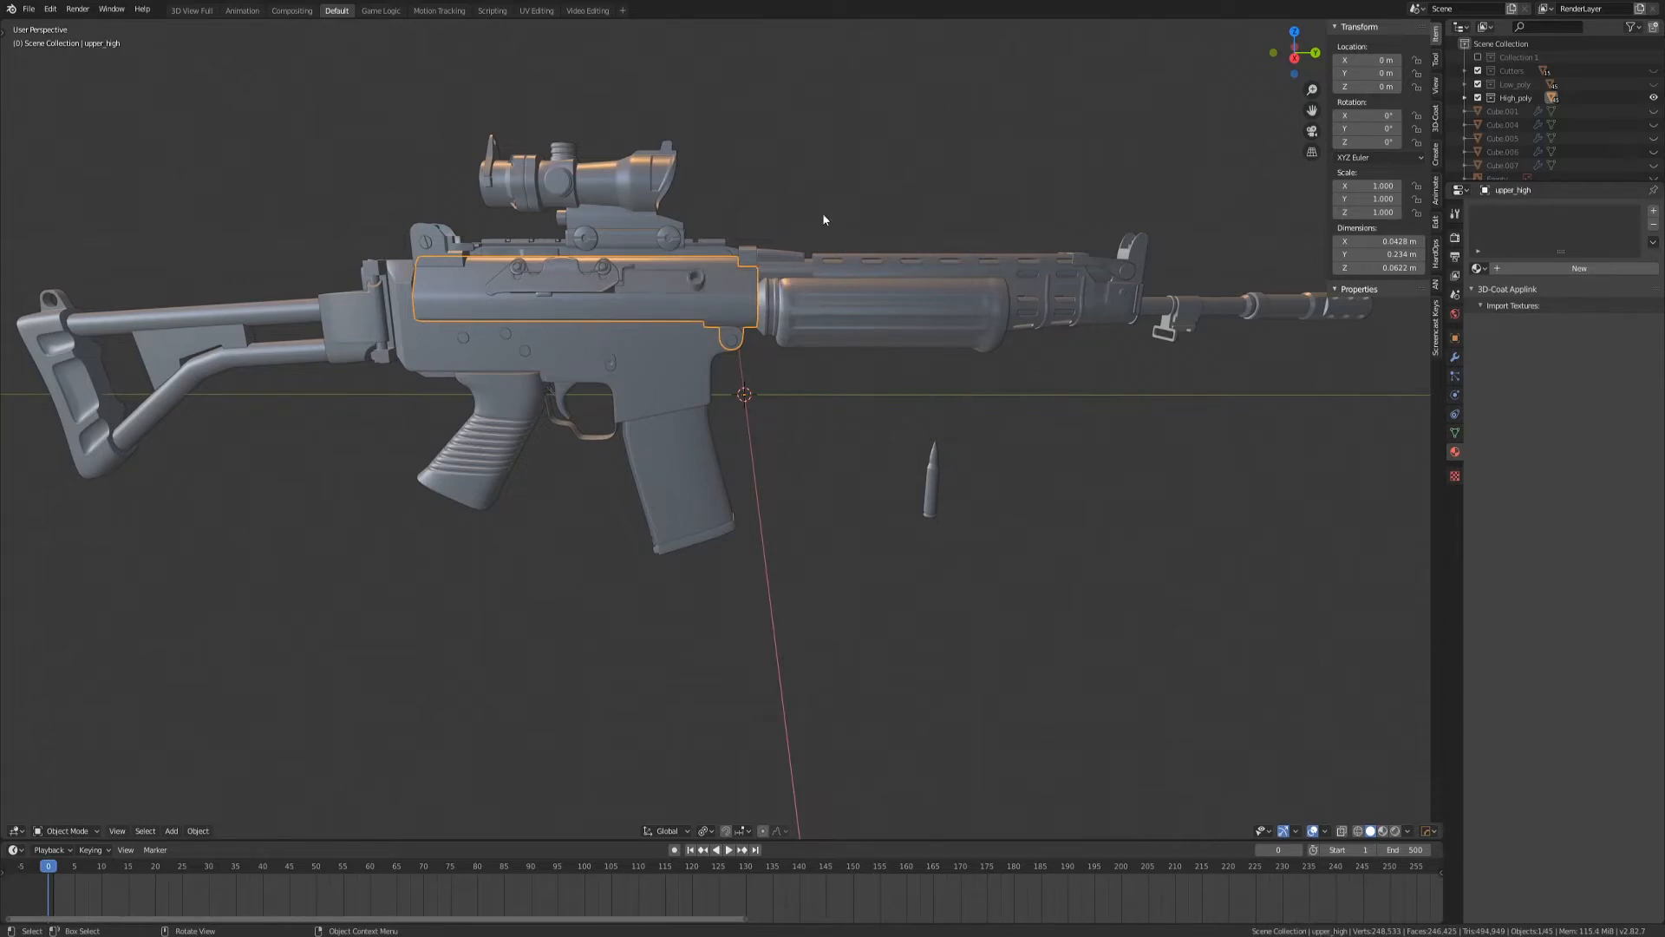
{"action": "mouse_move", "coordinate": [803, 377]}
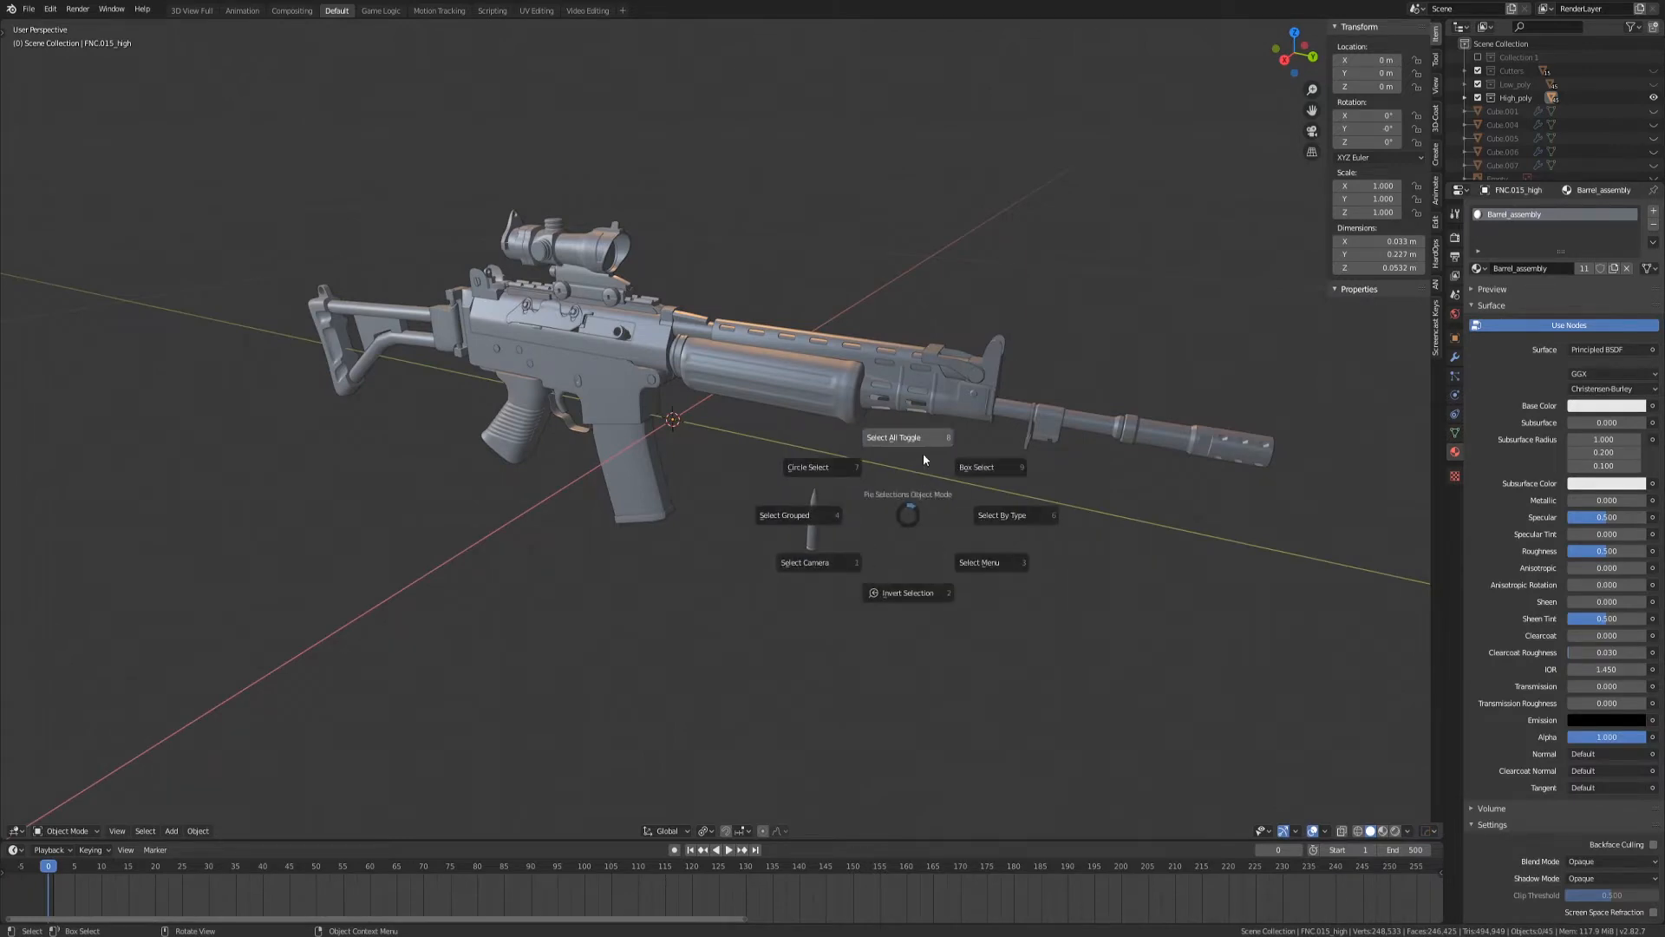
Batch rename all 45 rifle parts with Set Name, method New, to FNC
{"action": "left_click", "coordinate": [905, 436]}
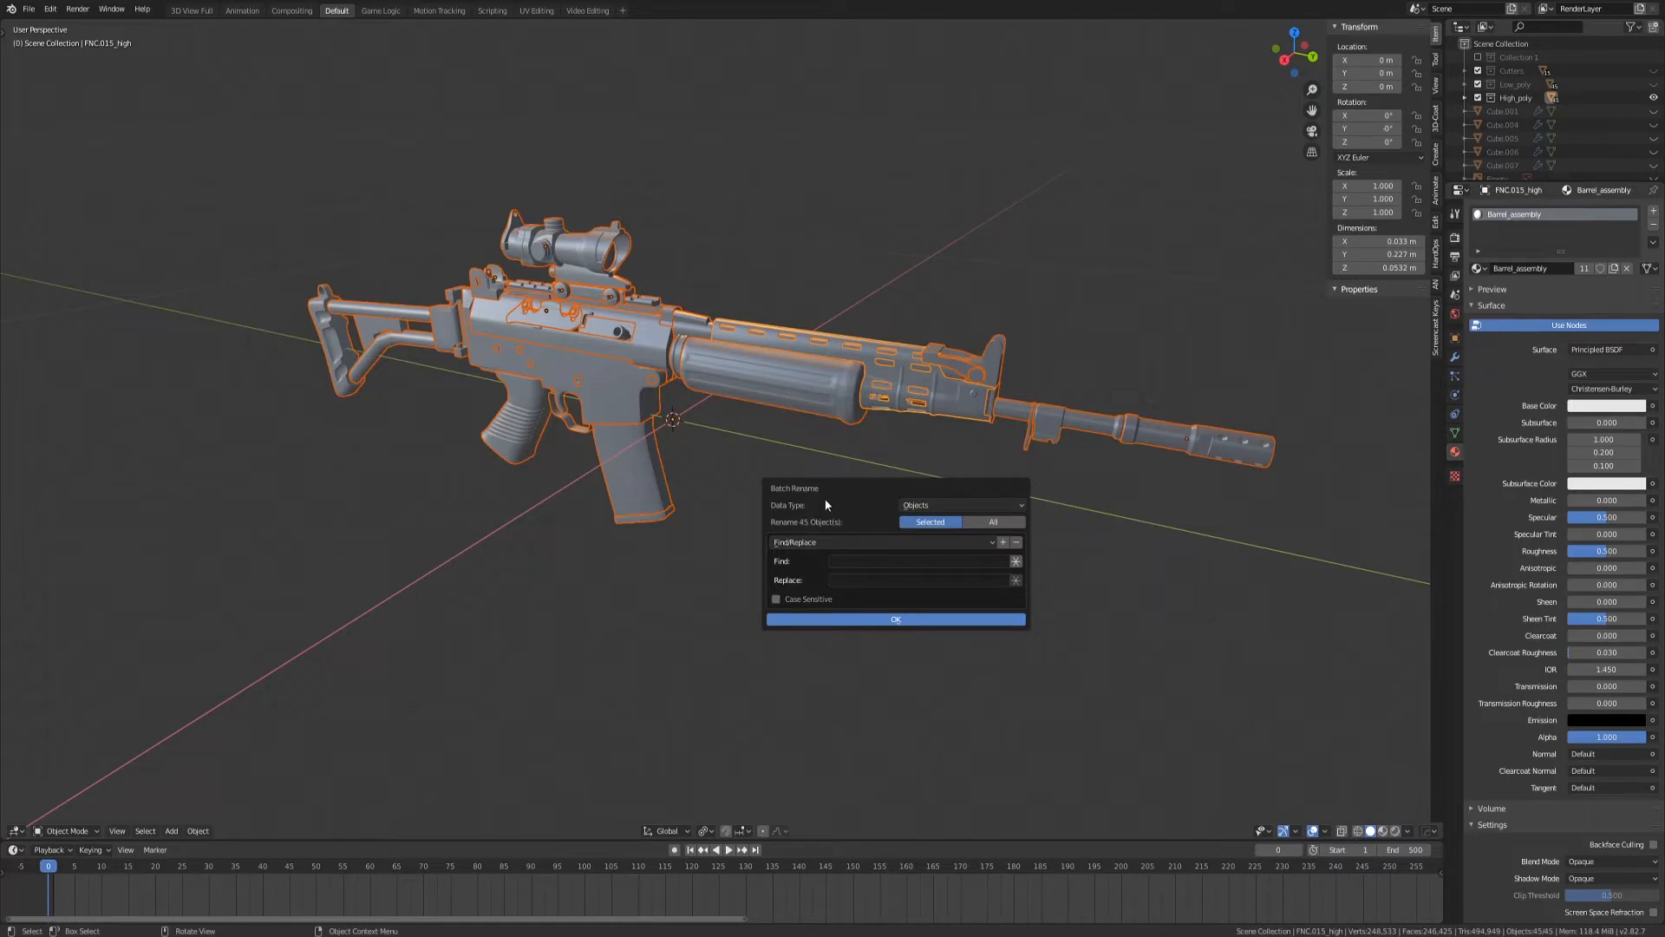
{"action": "left_click", "coordinate": [890, 541]}
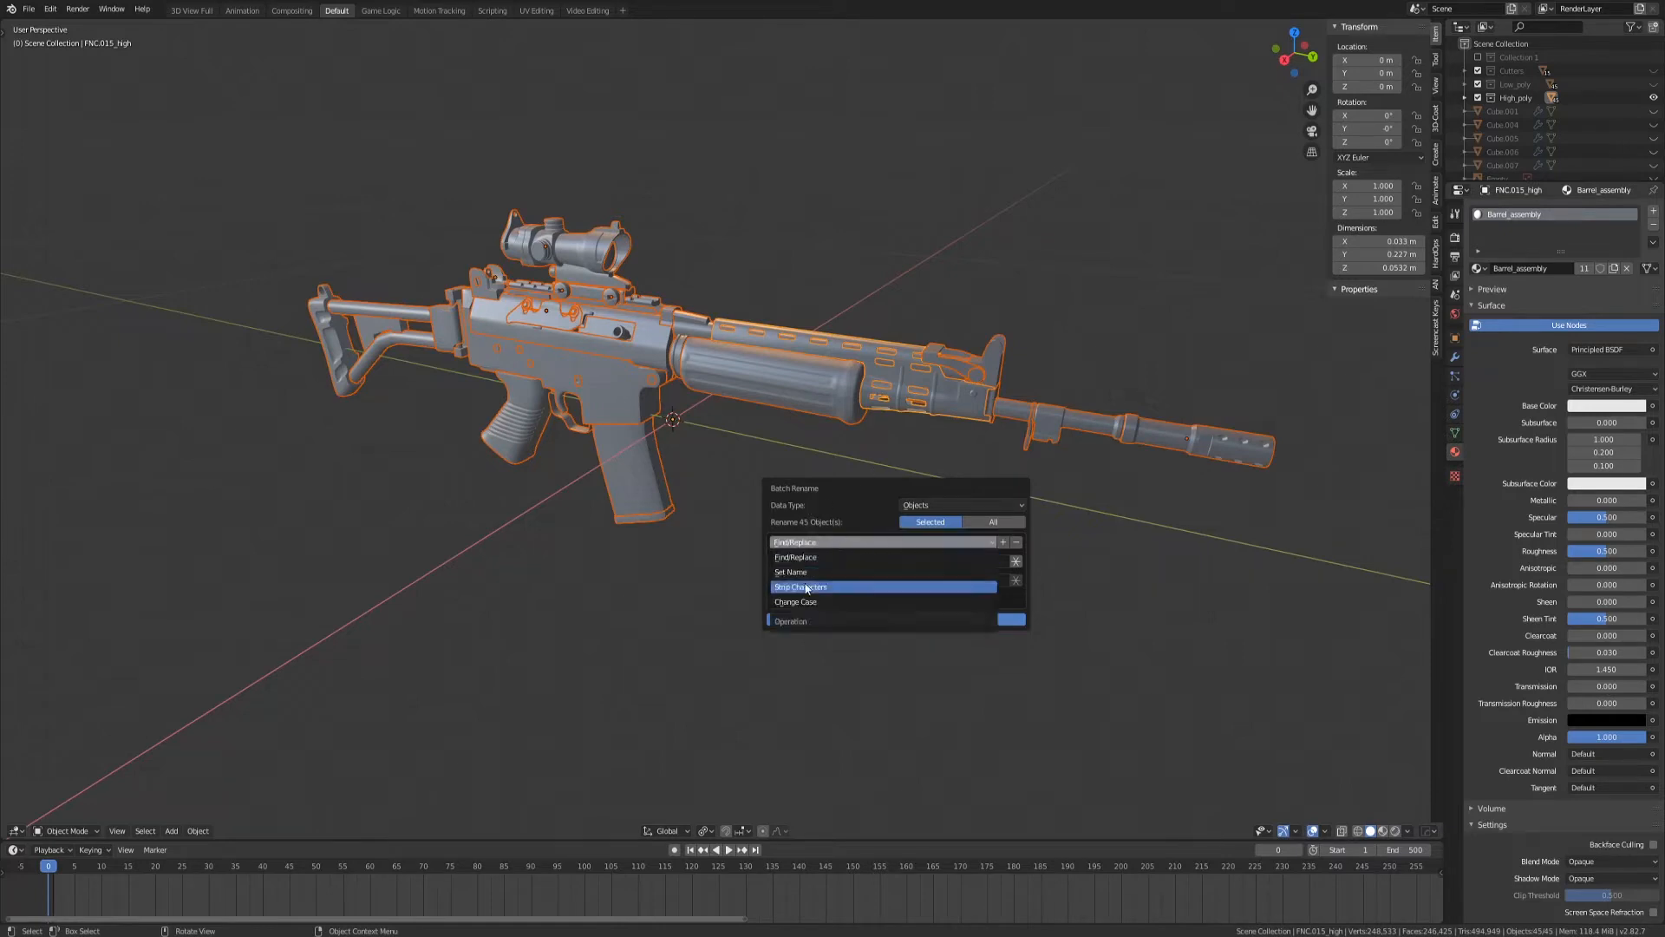
{"action": "left_click", "coordinate": [791, 571]}
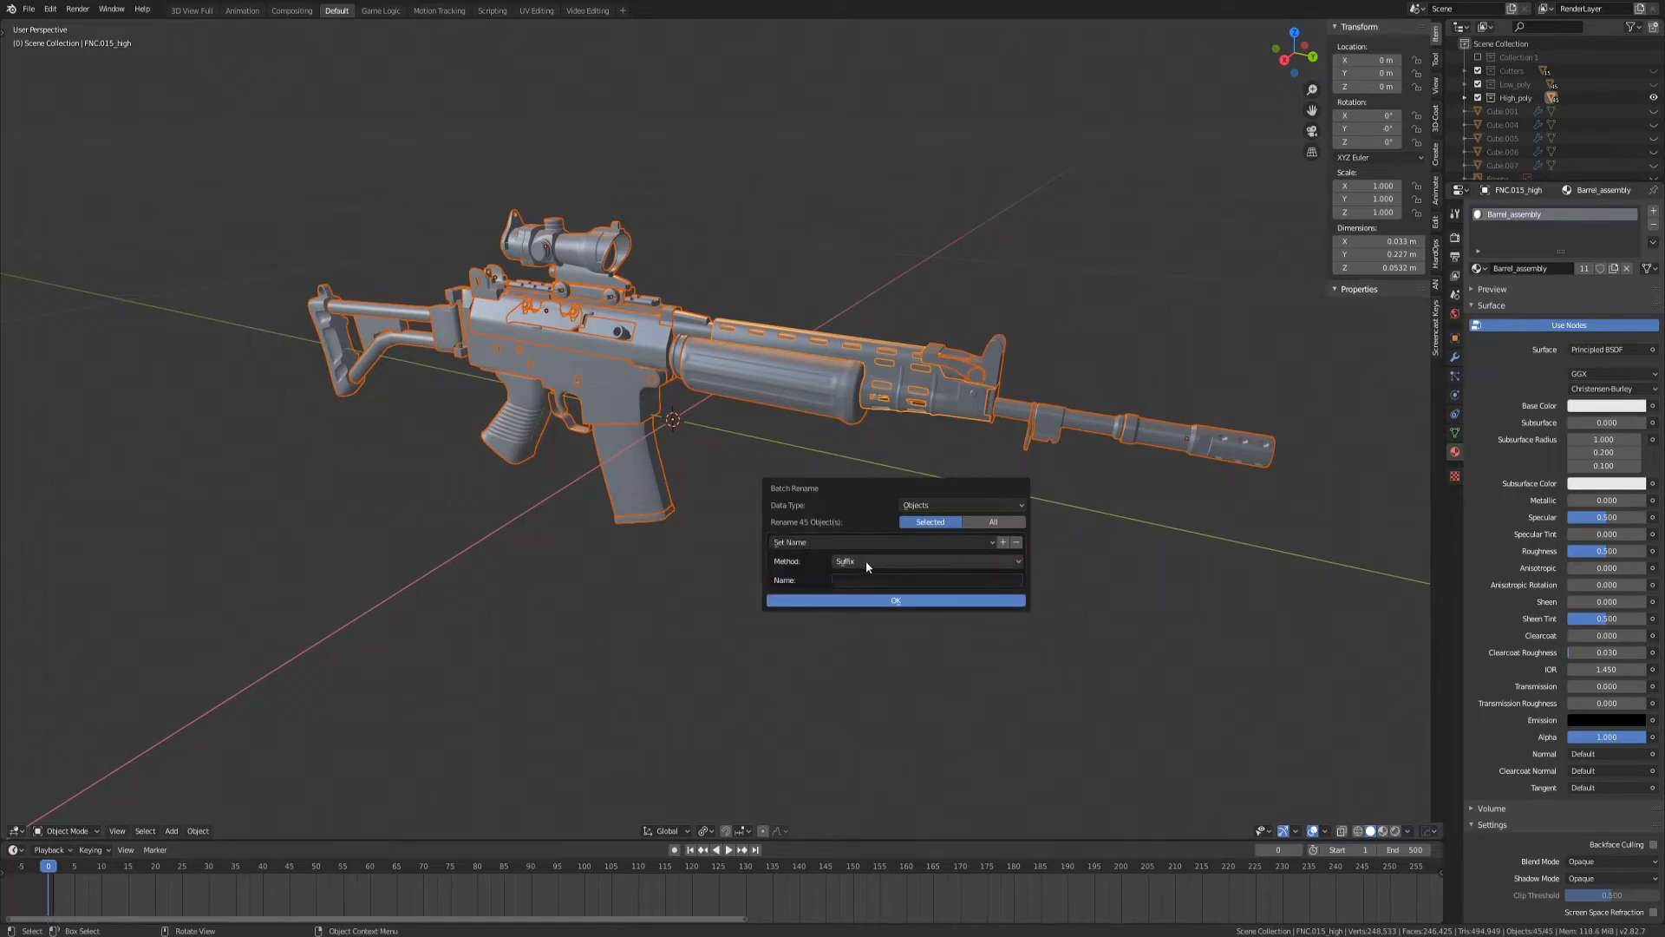
{"action": "left_click", "coordinate": [922, 561]}
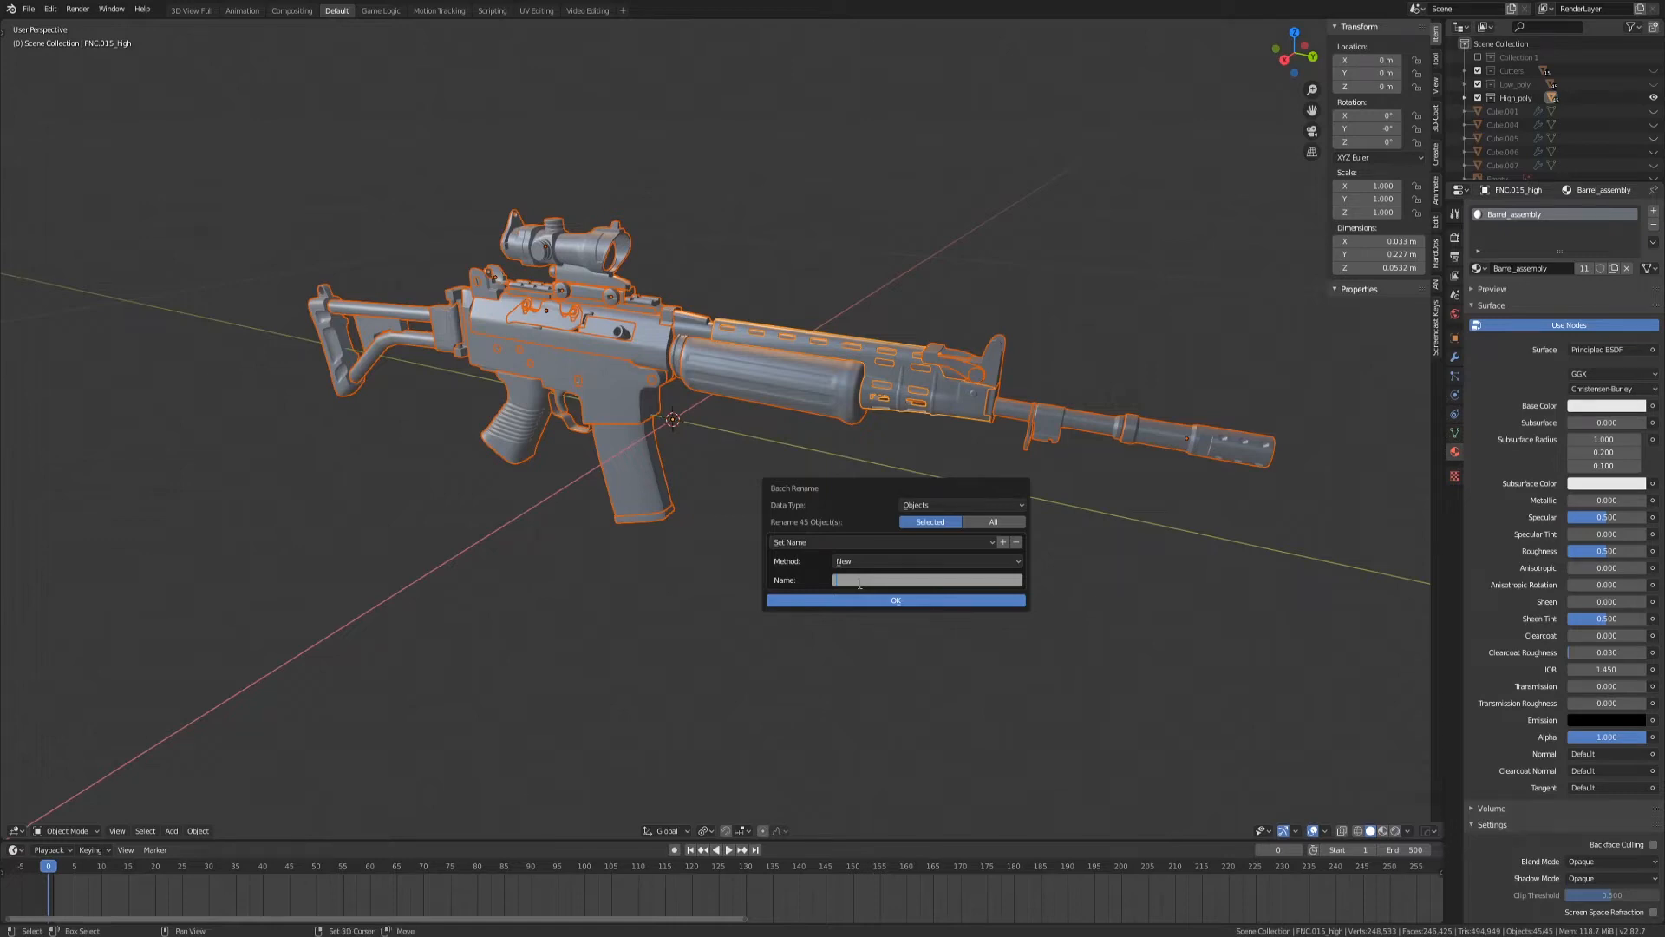
{"action": "type", "text": "FNC"}
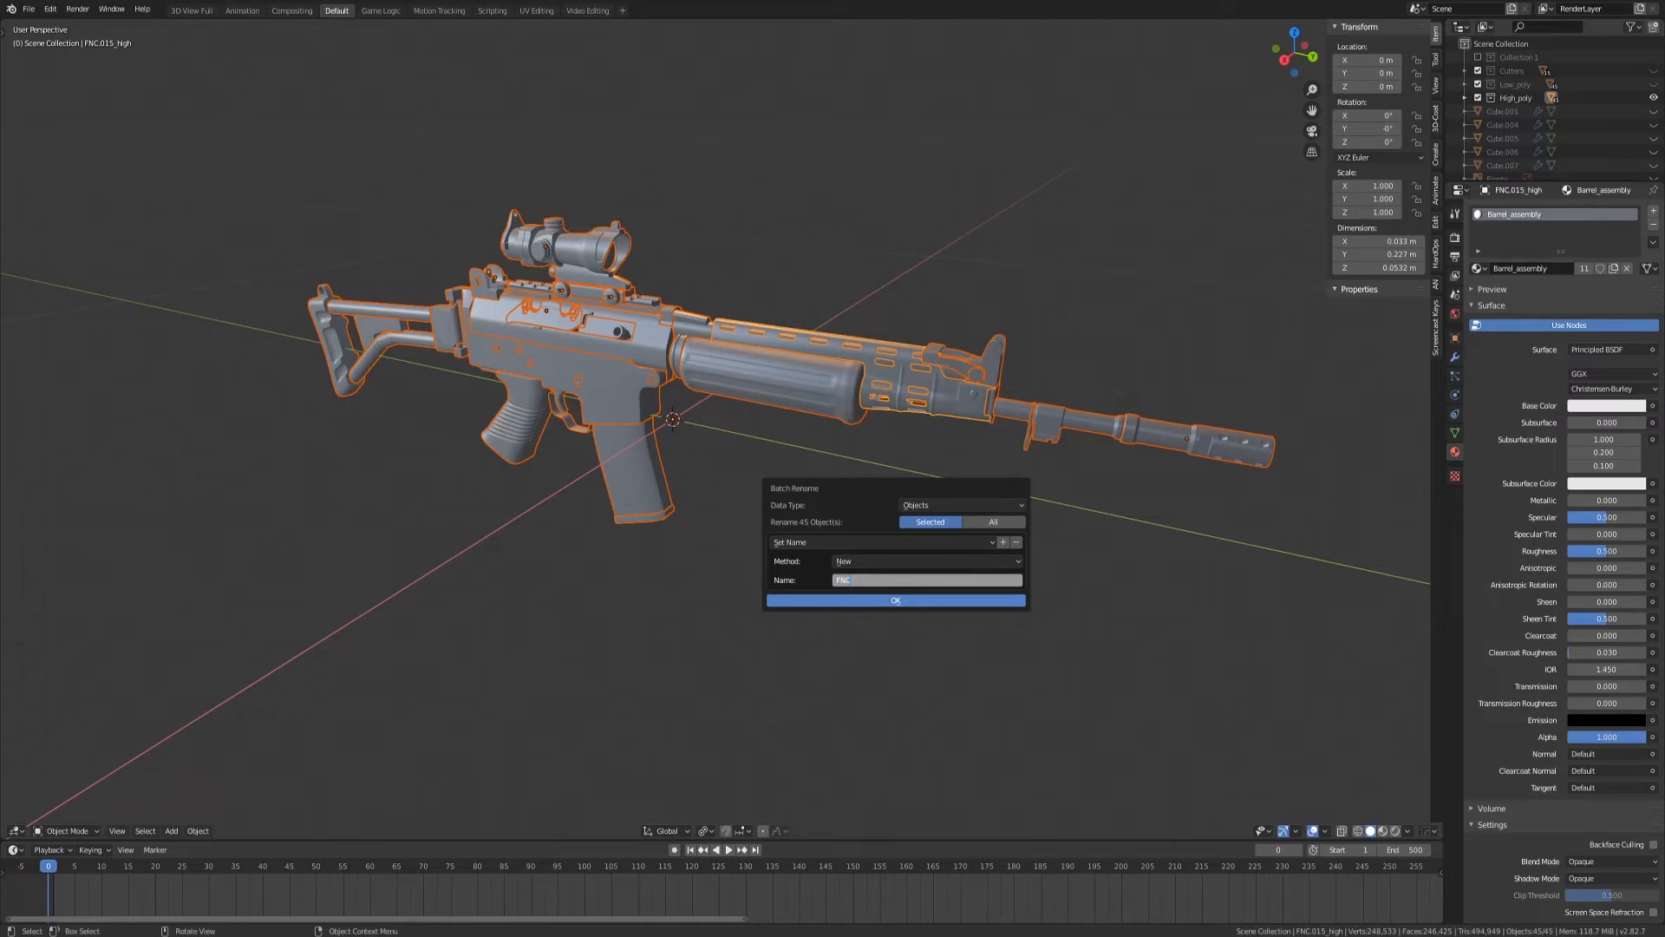
{"action": "left_click", "coordinate": [895, 600]}
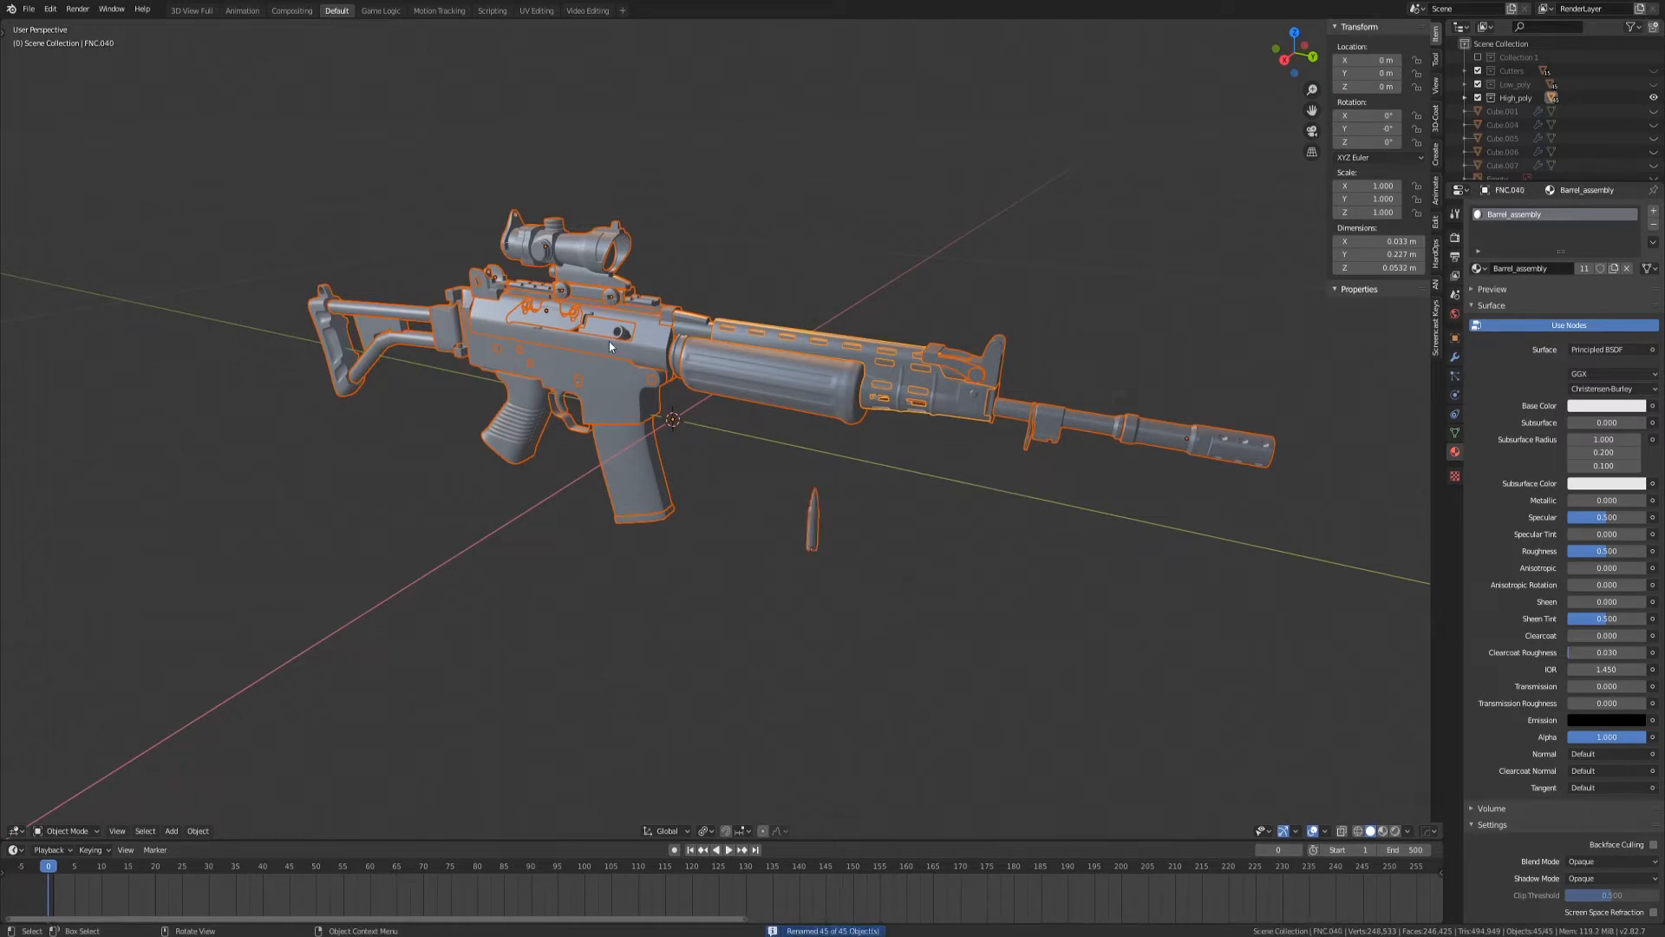
{"action": "left_click", "coordinate": [924, 379]}
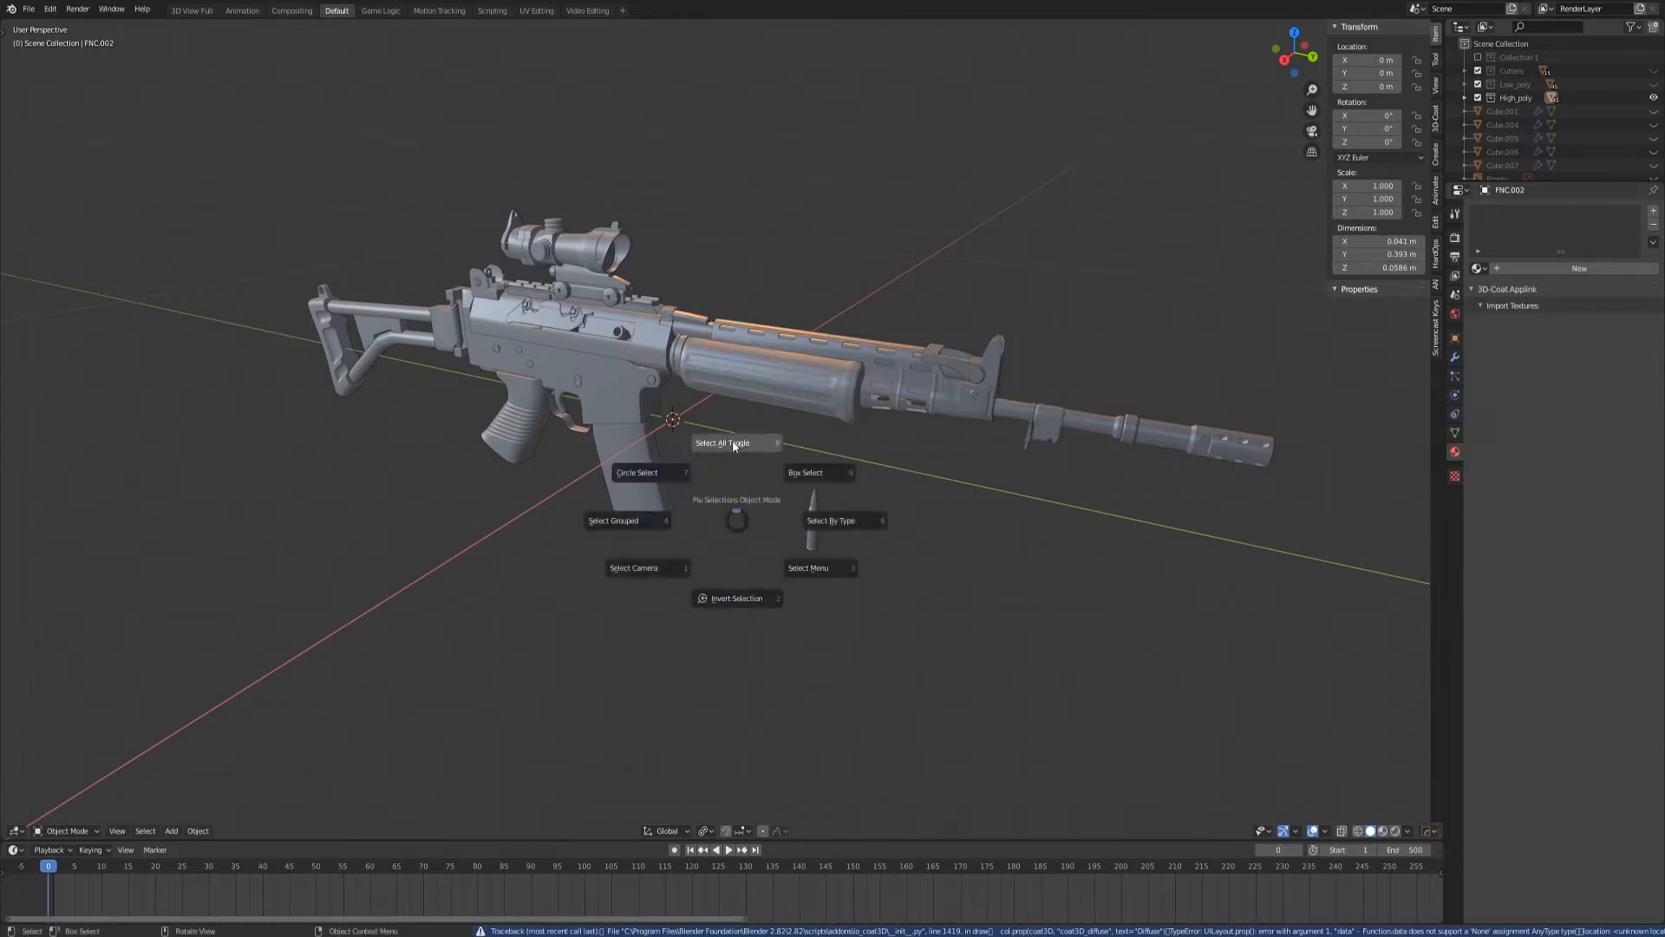
Batch rename all parts with a _high suffix, then check a single part's name
{"action": "left_click", "coordinate": [724, 444]}
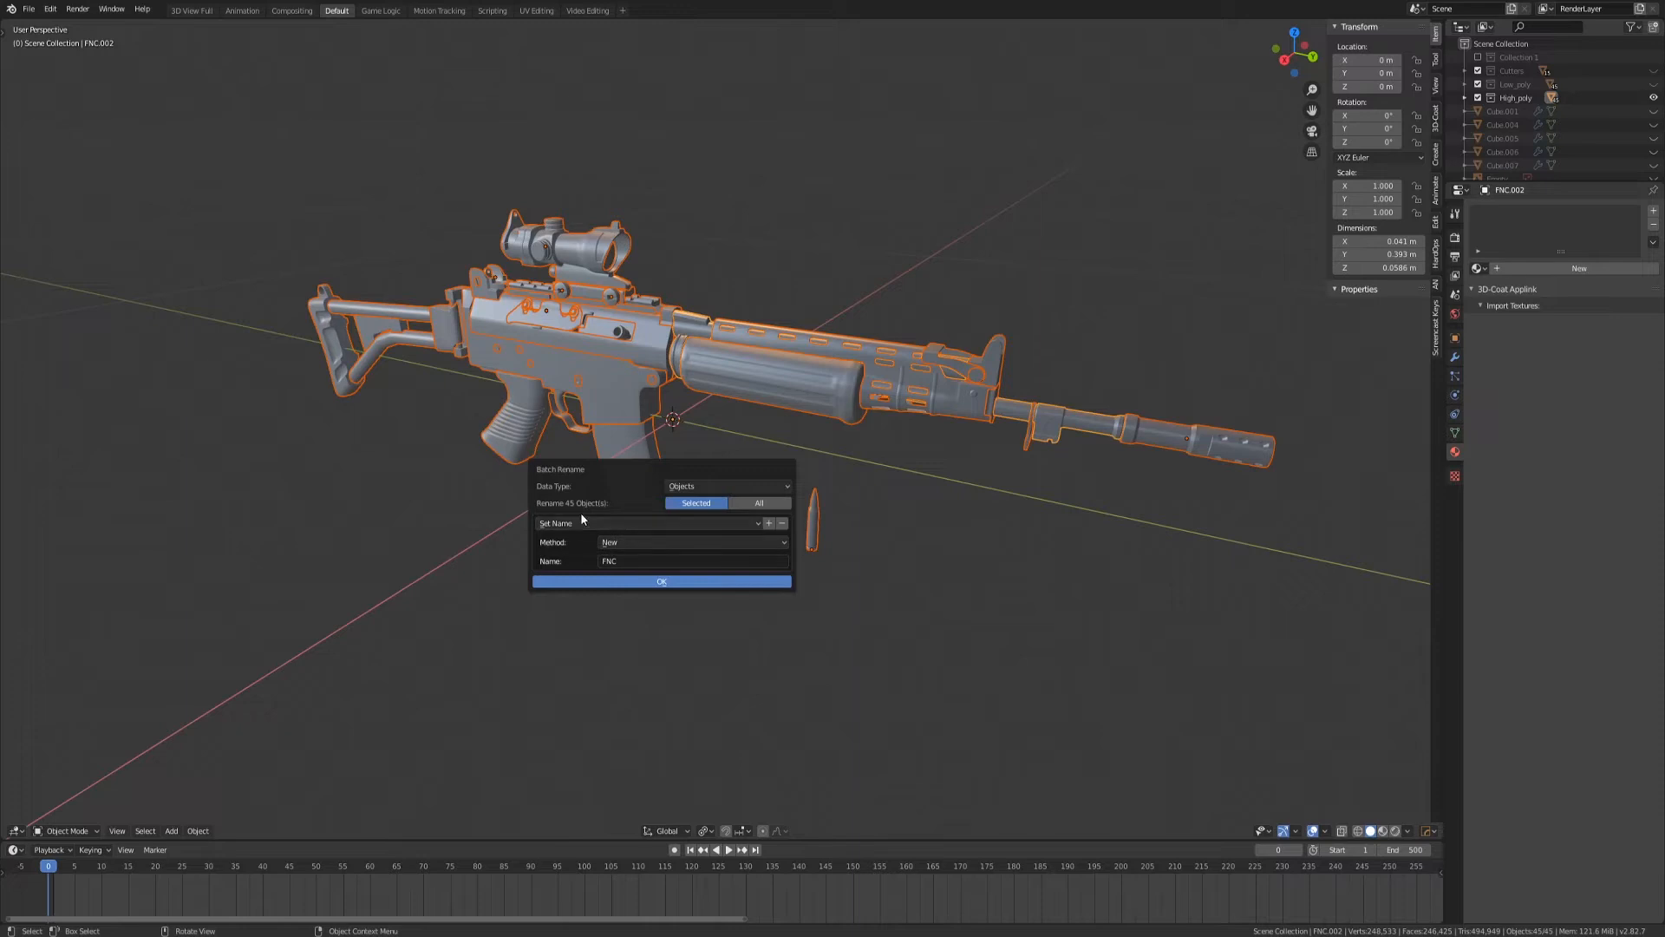
{"action": "left_click", "coordinate": [690, 541]}
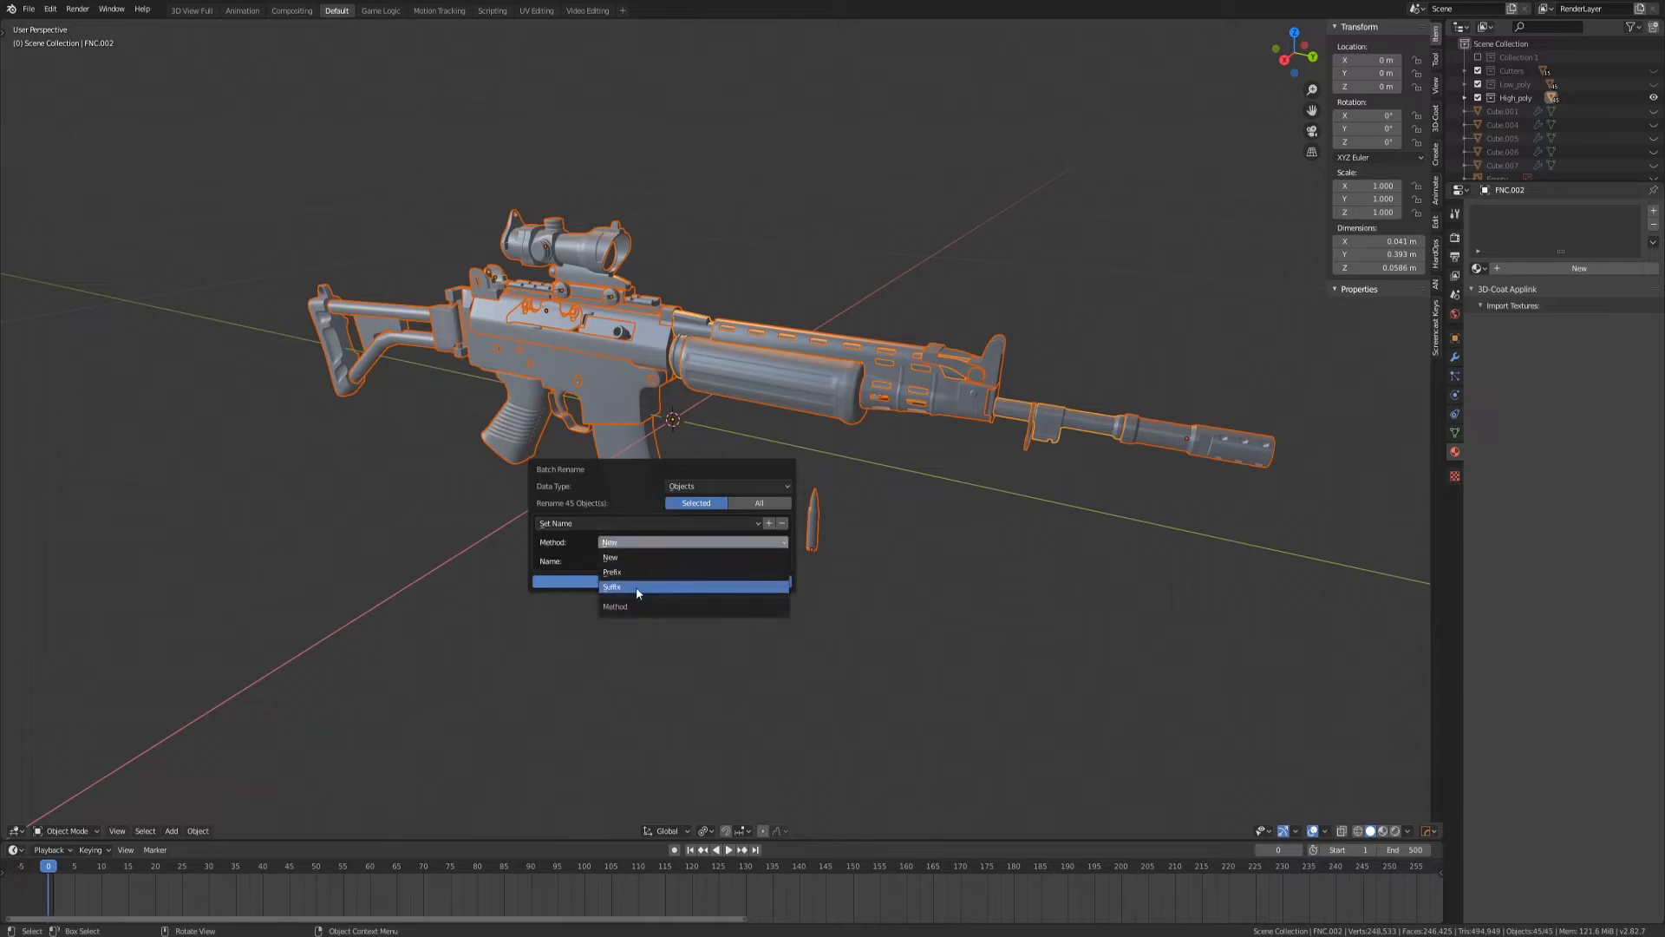
{"action": "left_click", "coordinate": [613, 587]}
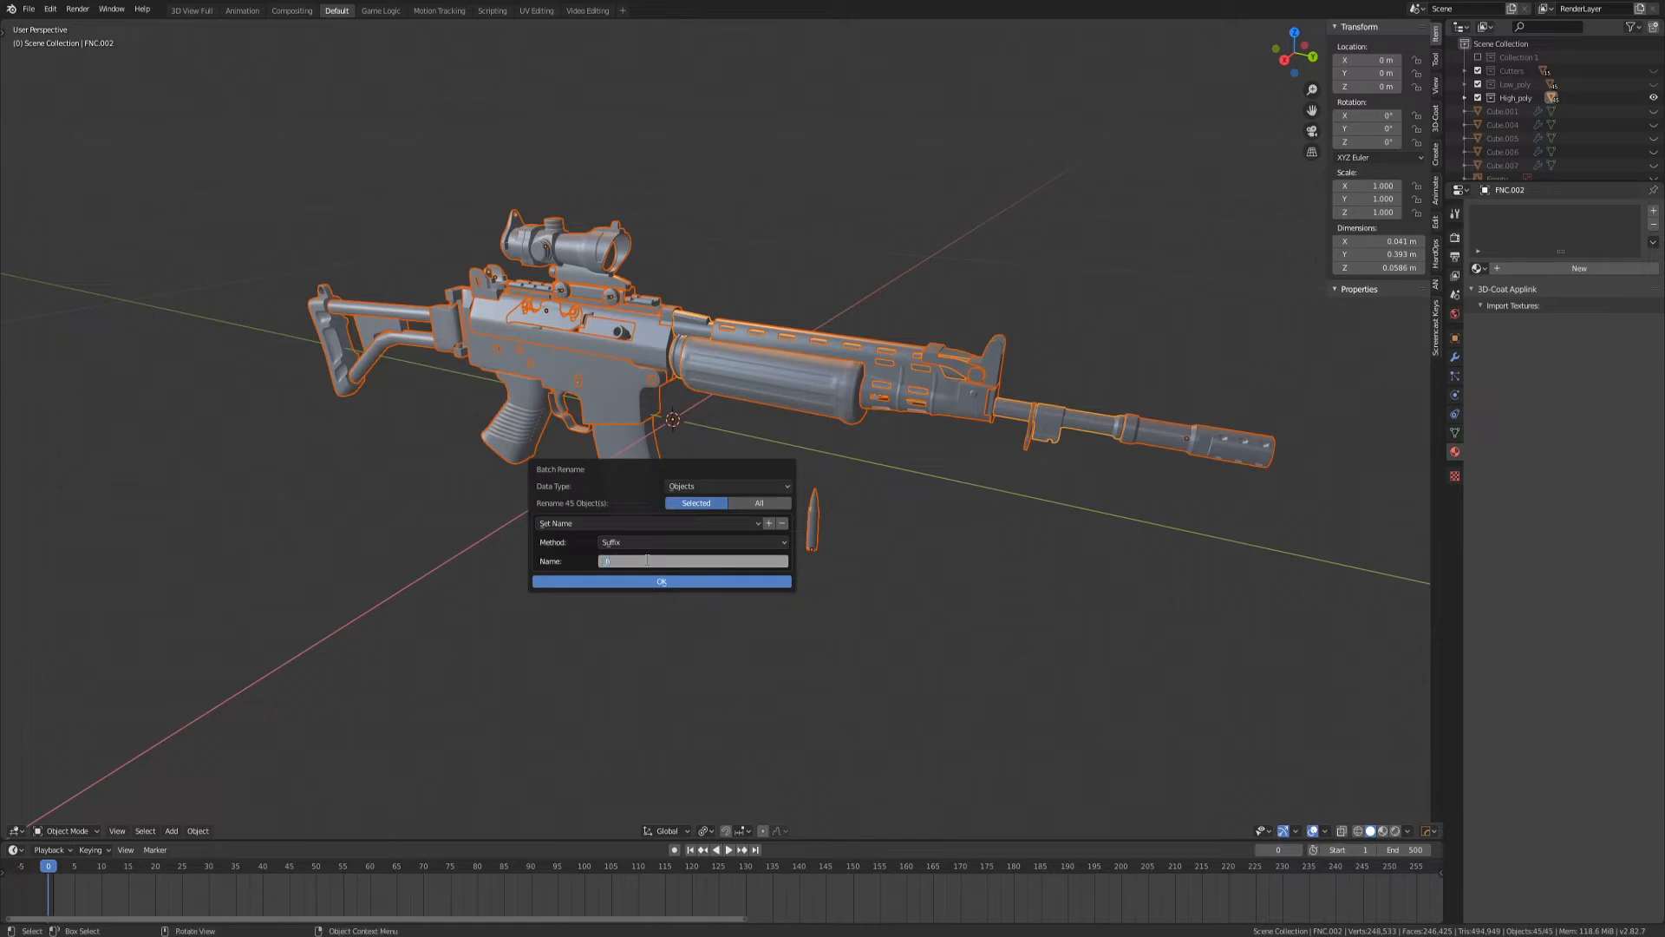
{"action": "type", "text": "high"}
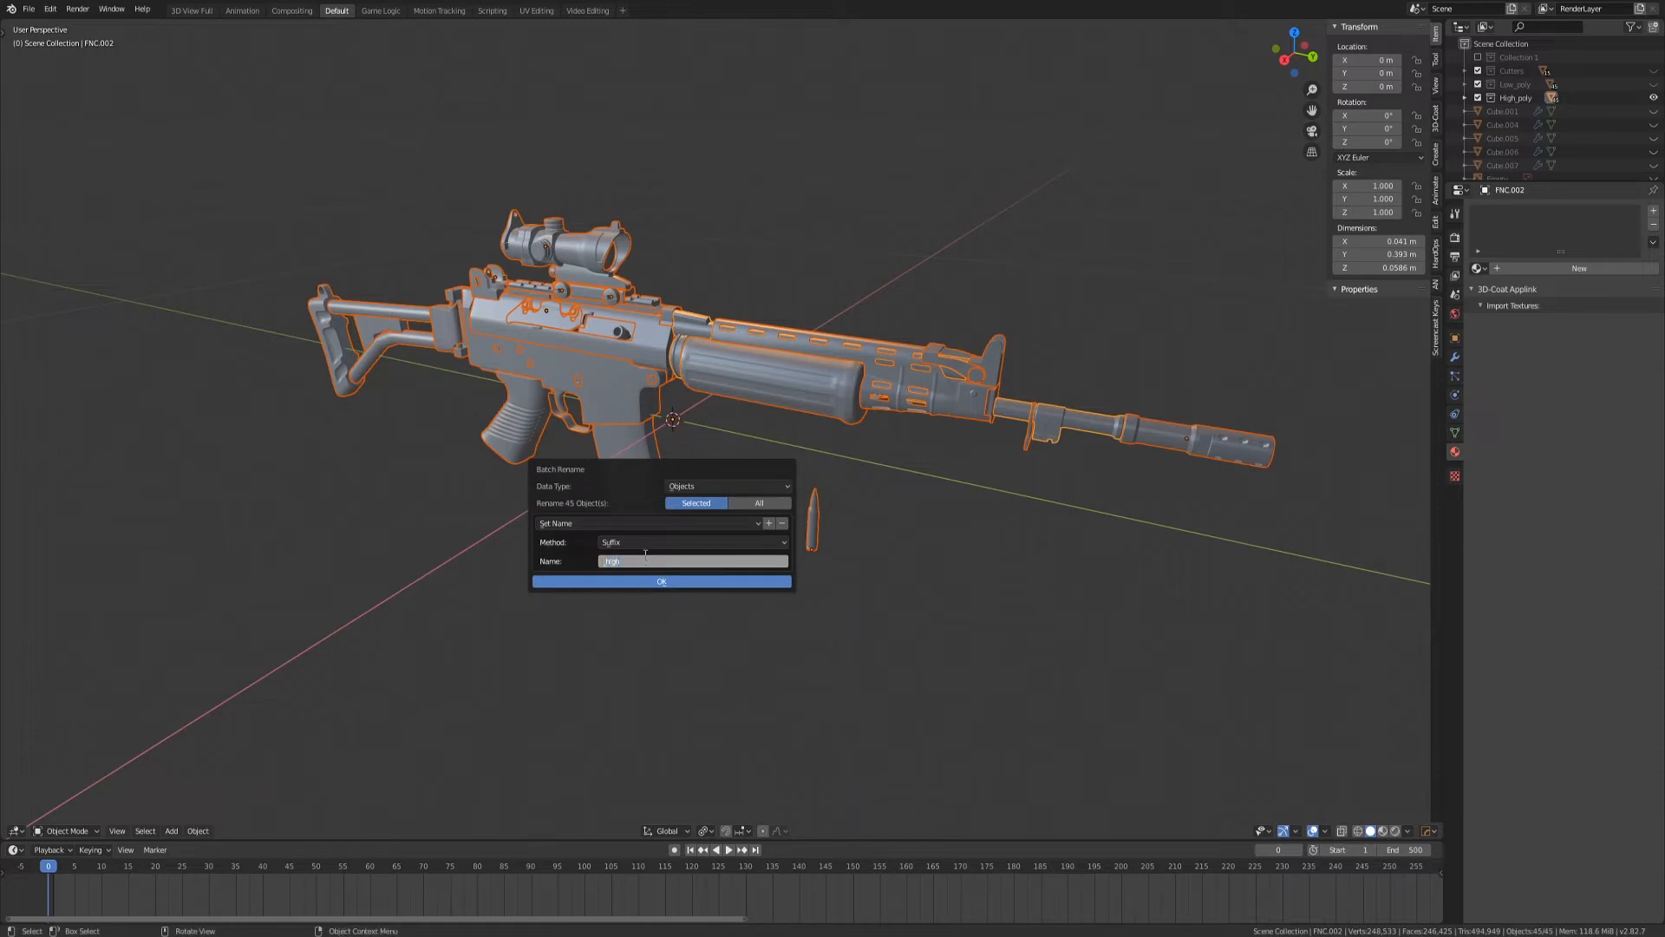
{"action": "left_click", "coordinate": [661, 581]}
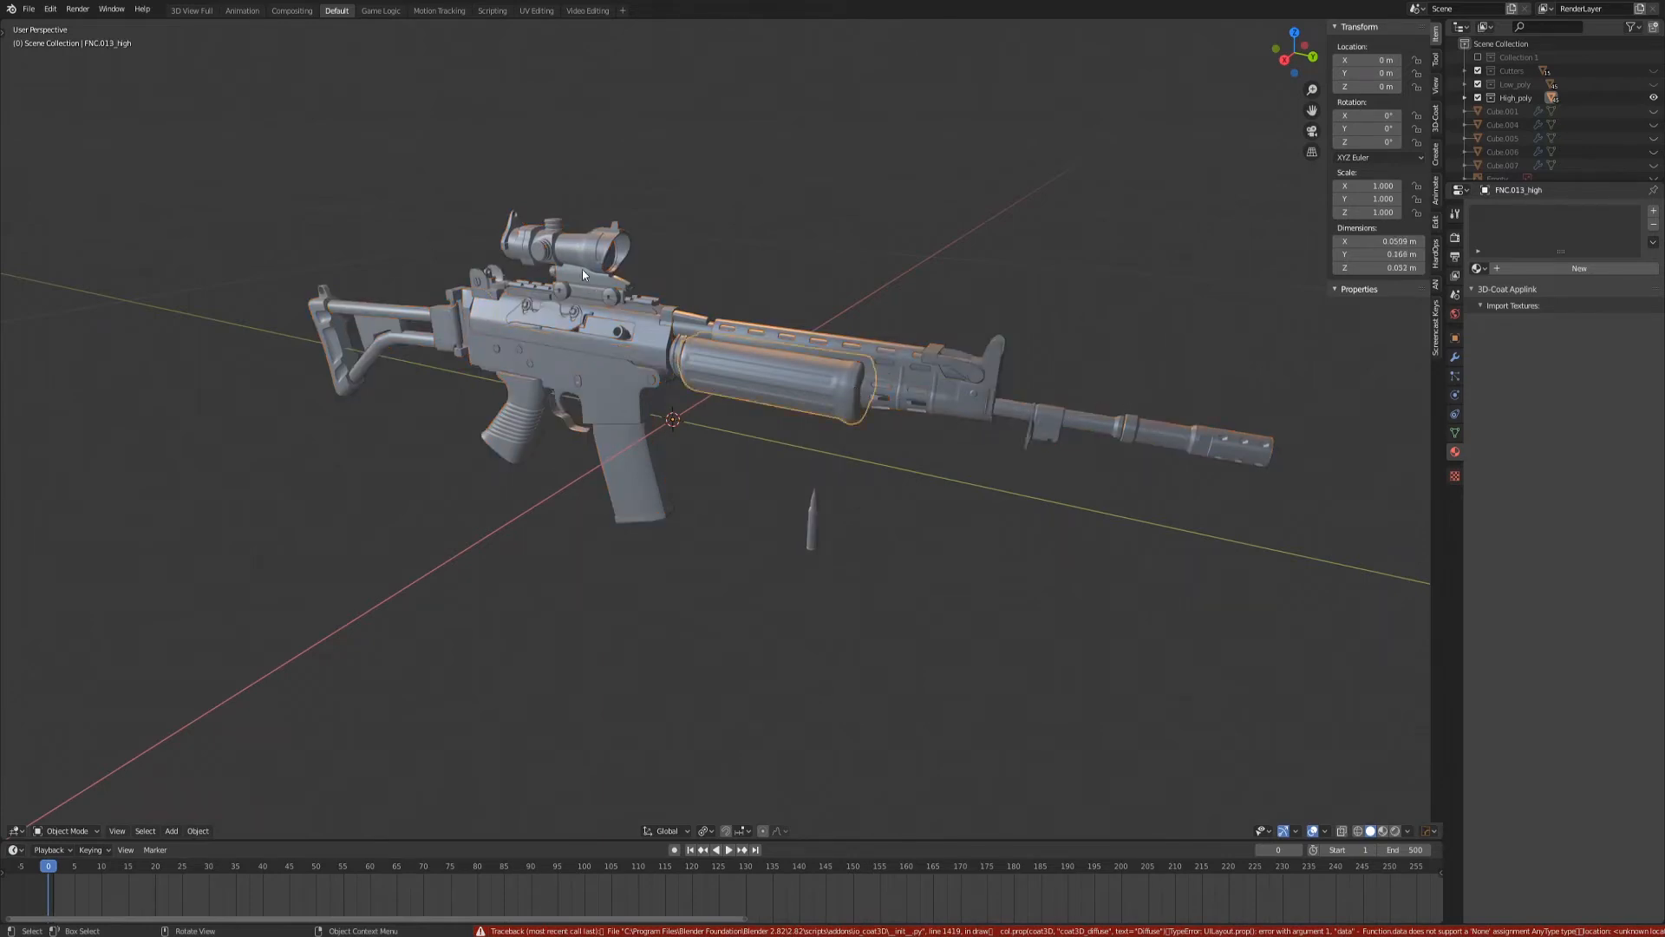
{"action": "left_click", "coordinate": [563, 229]}
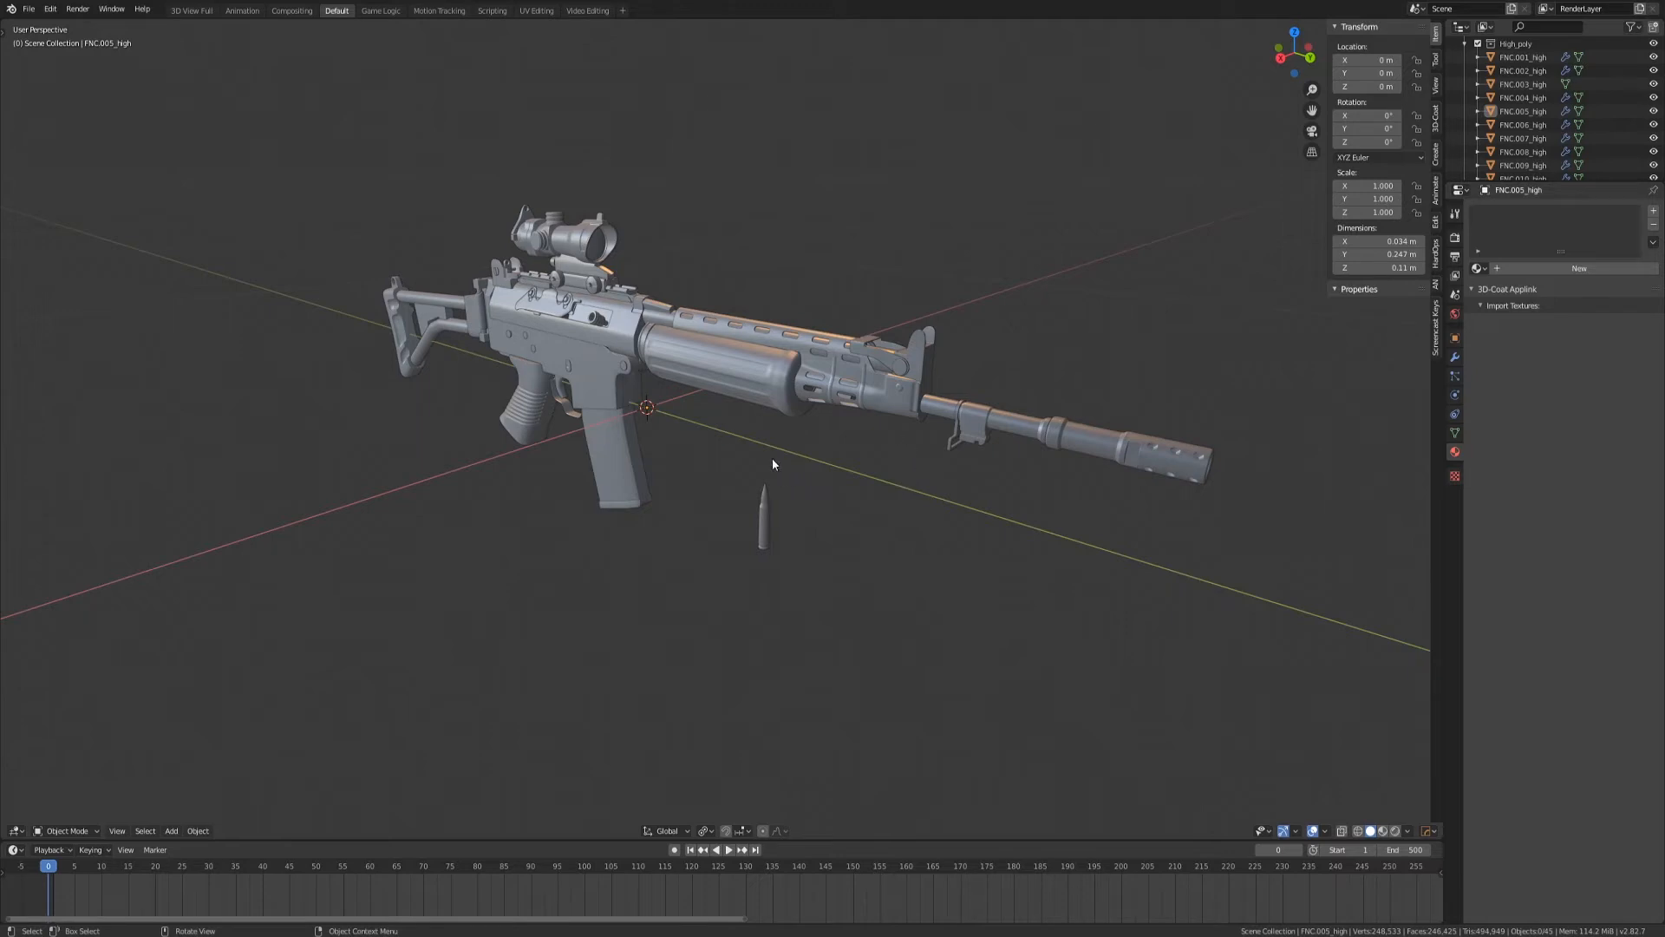
Select all gun parts listed under High_poly, FNC.001_high onward
{"action": "key", "text": "a"}
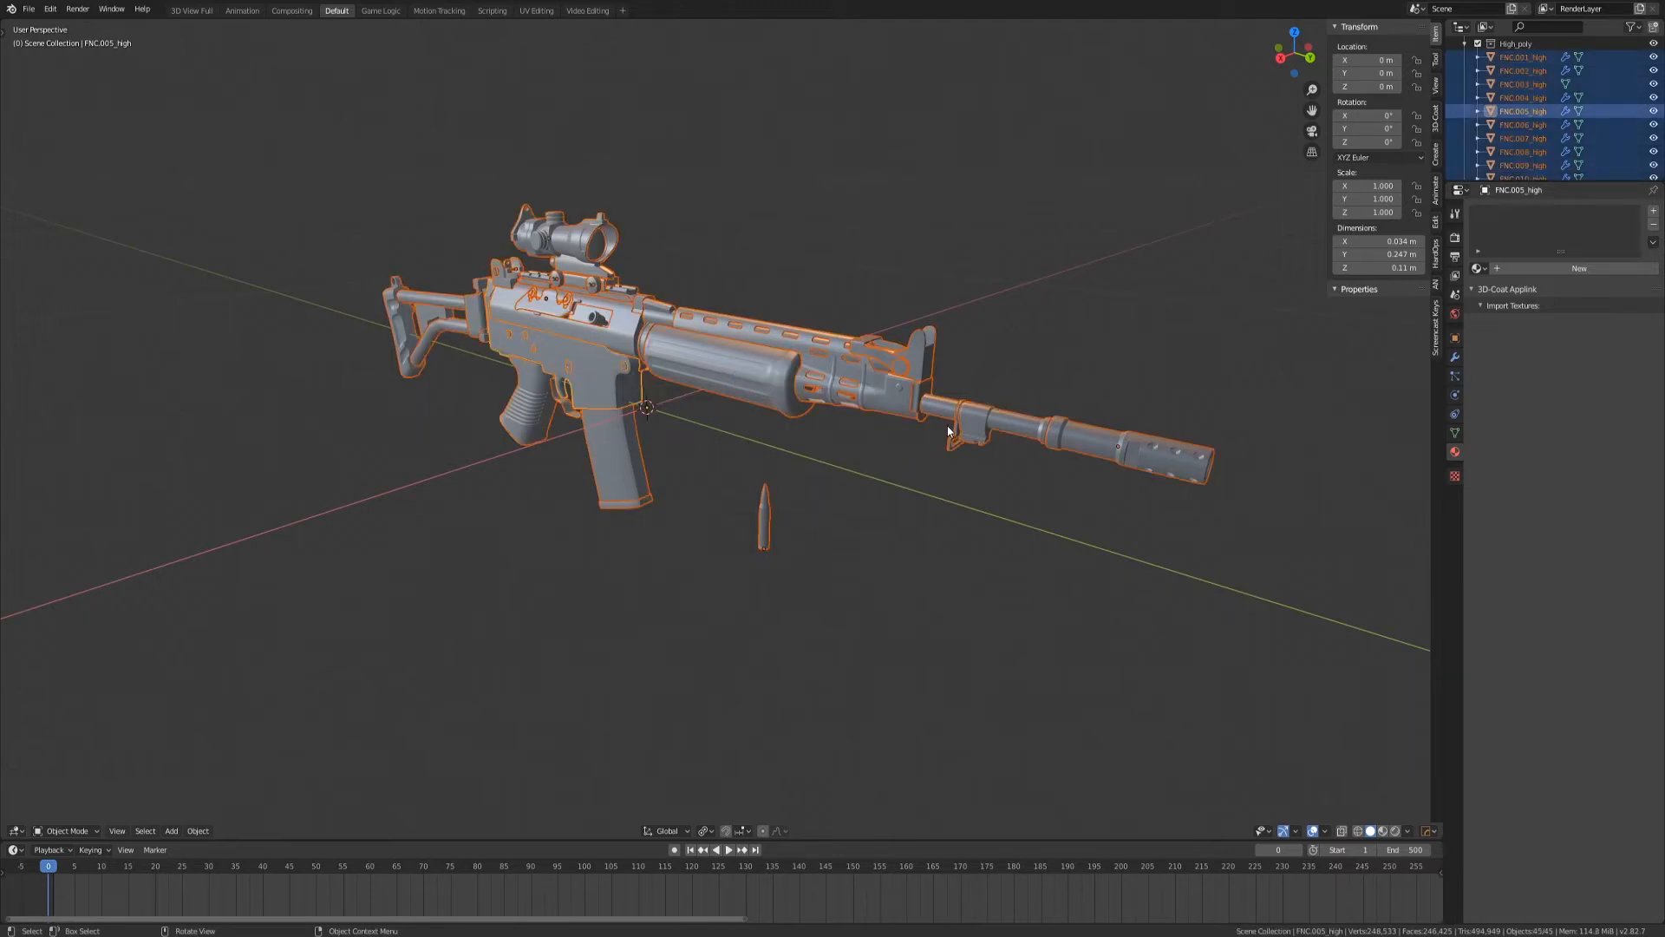
{"action": "mouse_move", "coordinate": [926, 252]}
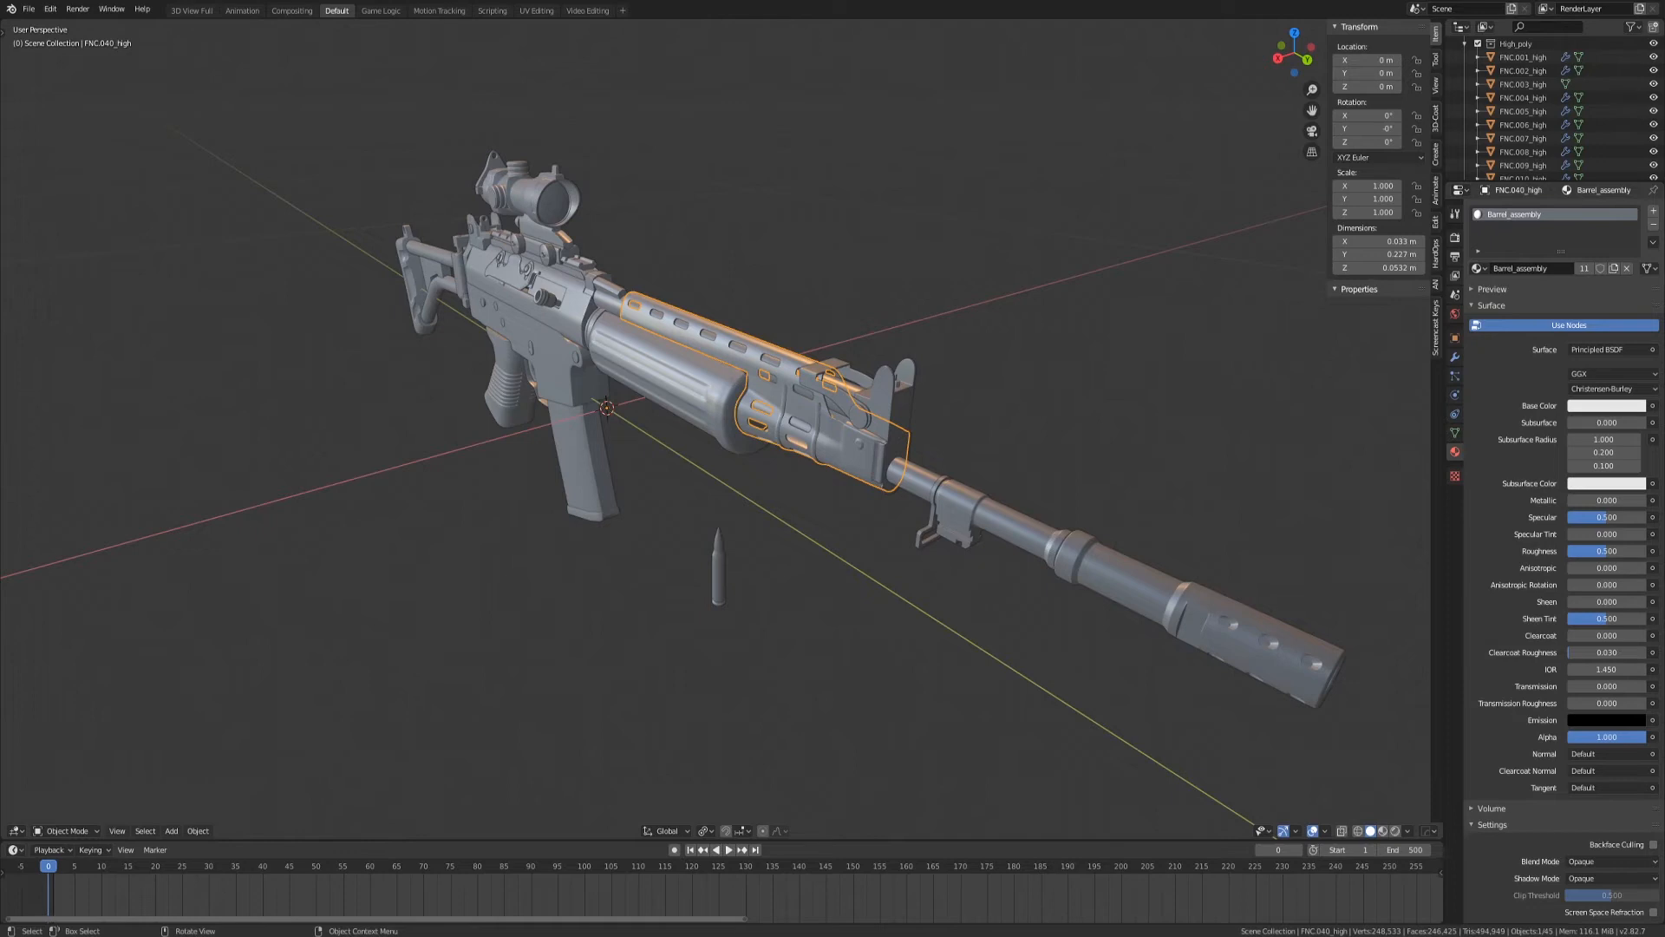
Batch rename with Find/Replace, changing _high to _low in all part names
{"action": "left_click", "coordinate": [844, 571]}
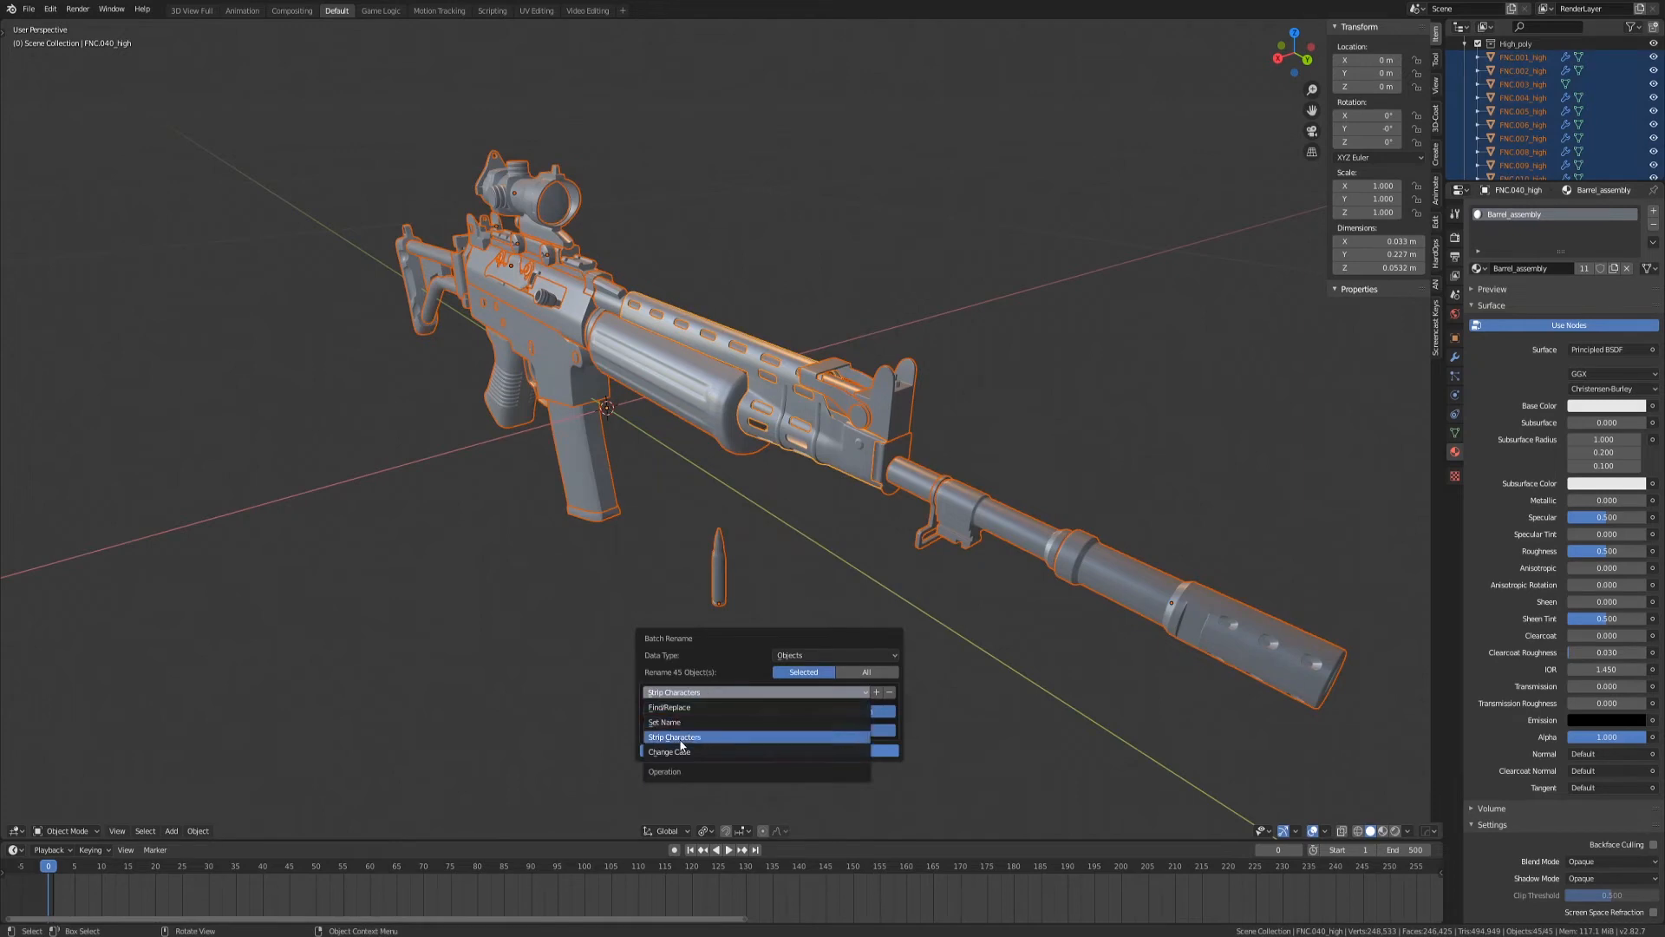
{"action": "left_click", "coordinate": [669, 708]}
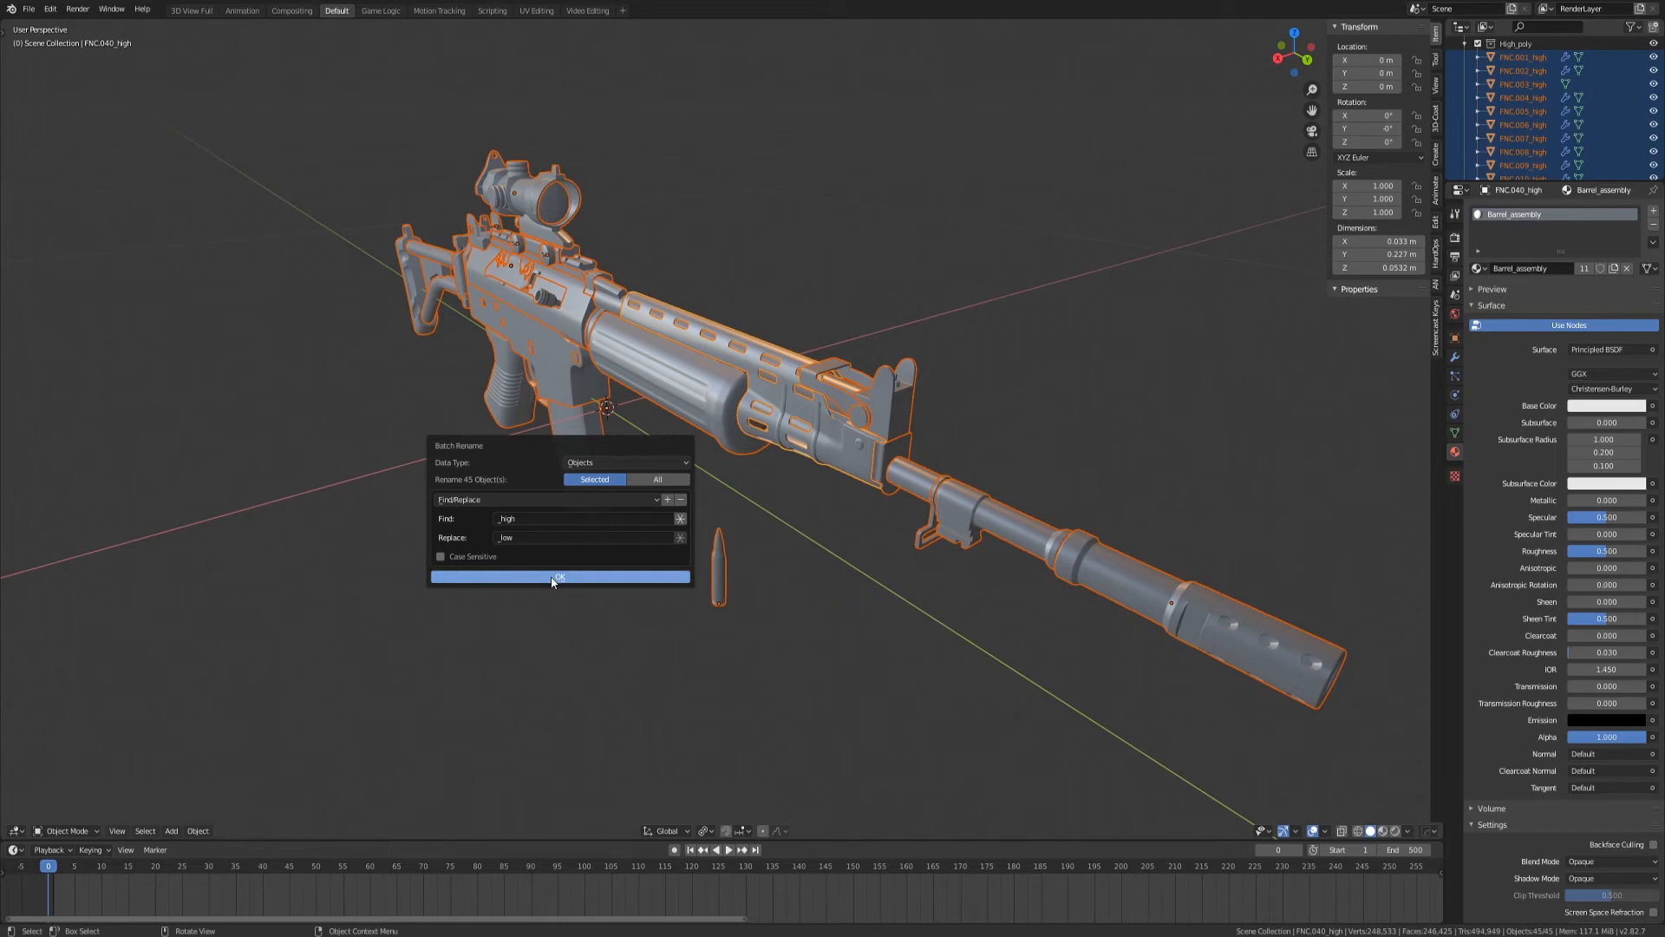
{"action": "left_click", "coordinate": [558, 576]}
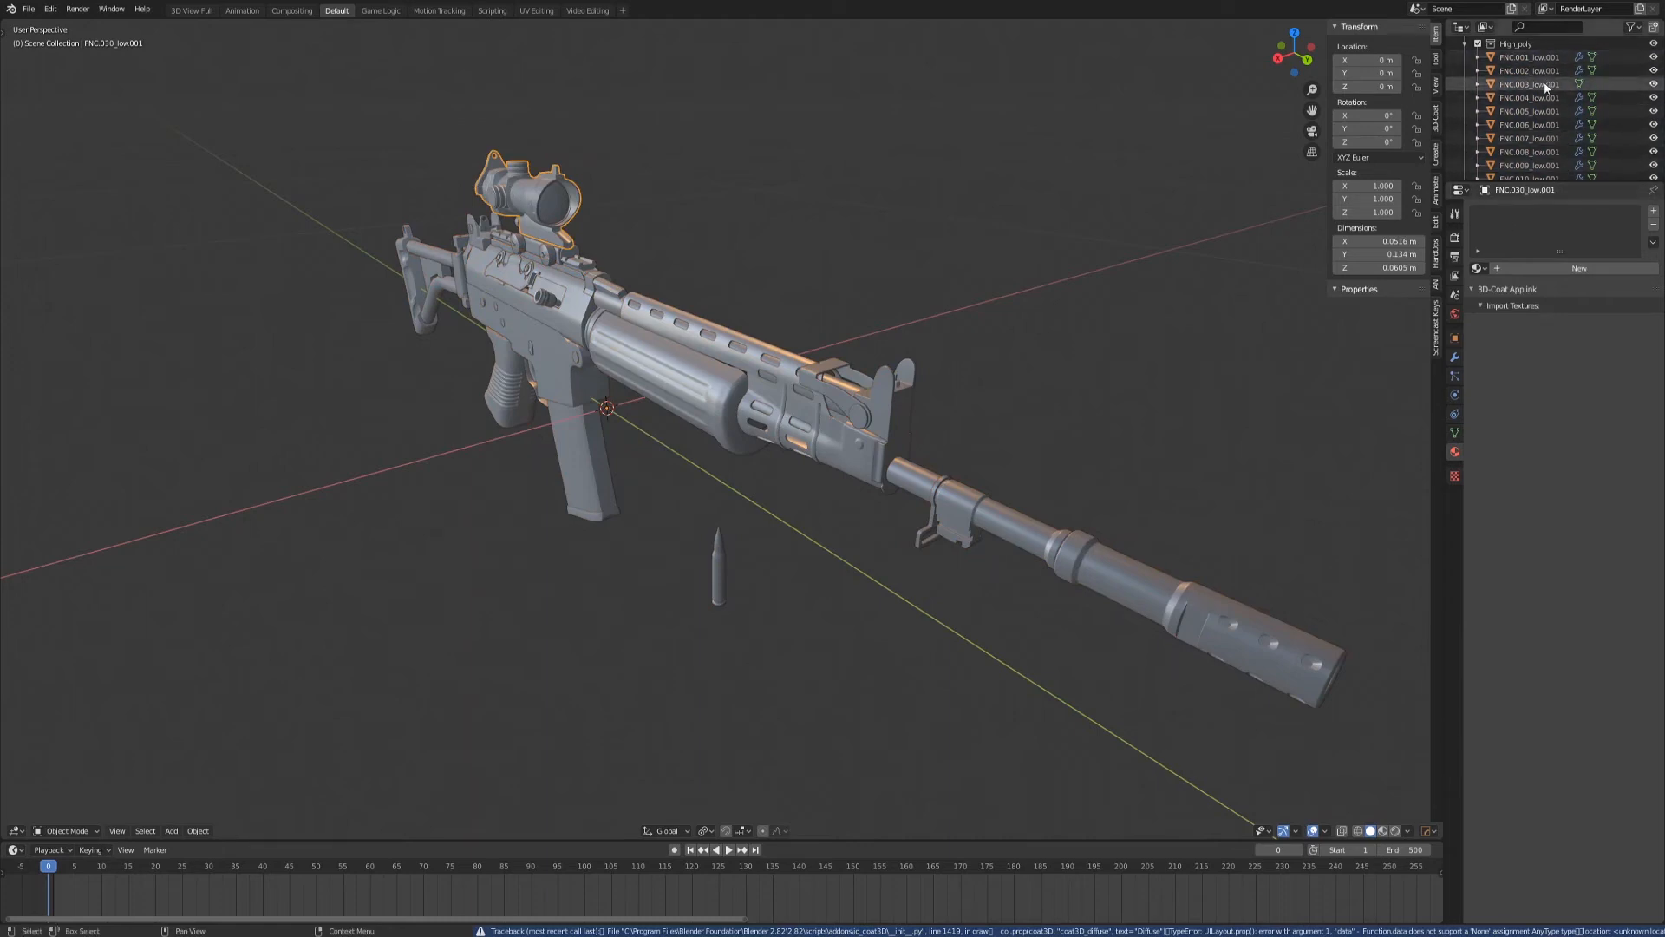
Strip trailing digits, then the trailing dot, from all part names
{"action": "scroll", "scroll_direction": "down", "scroll_amount": 3}
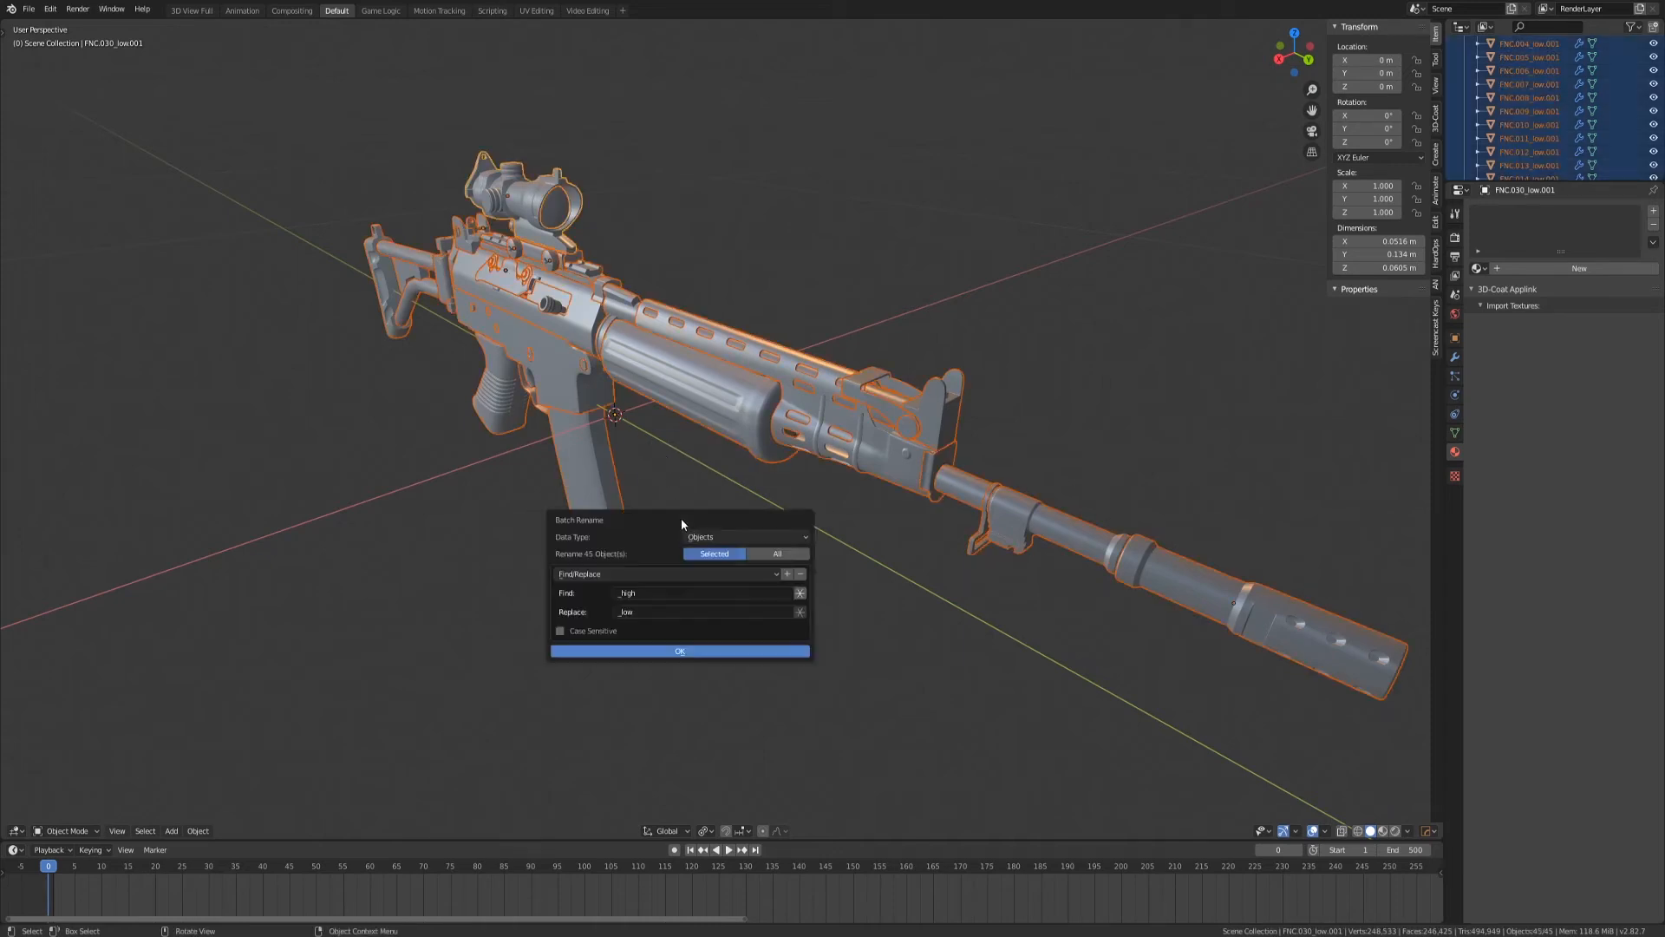
{"action": "left_click", "coordinate": [677, 573]}
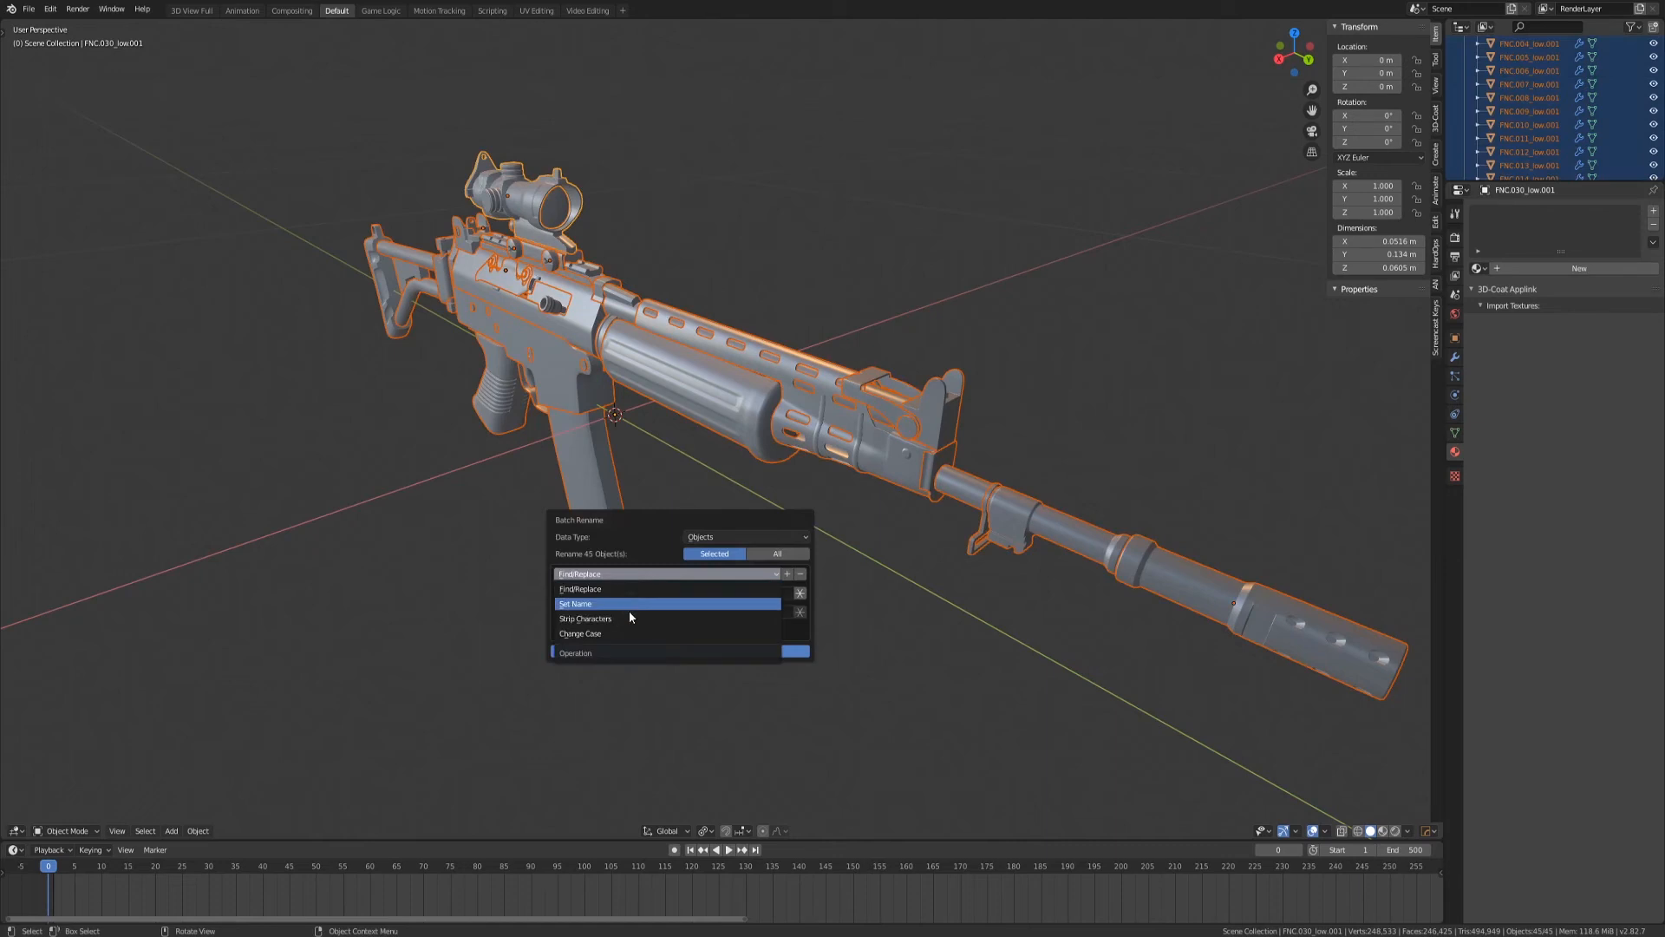
{"action": "left_click", "coordinate": [585, 618]}
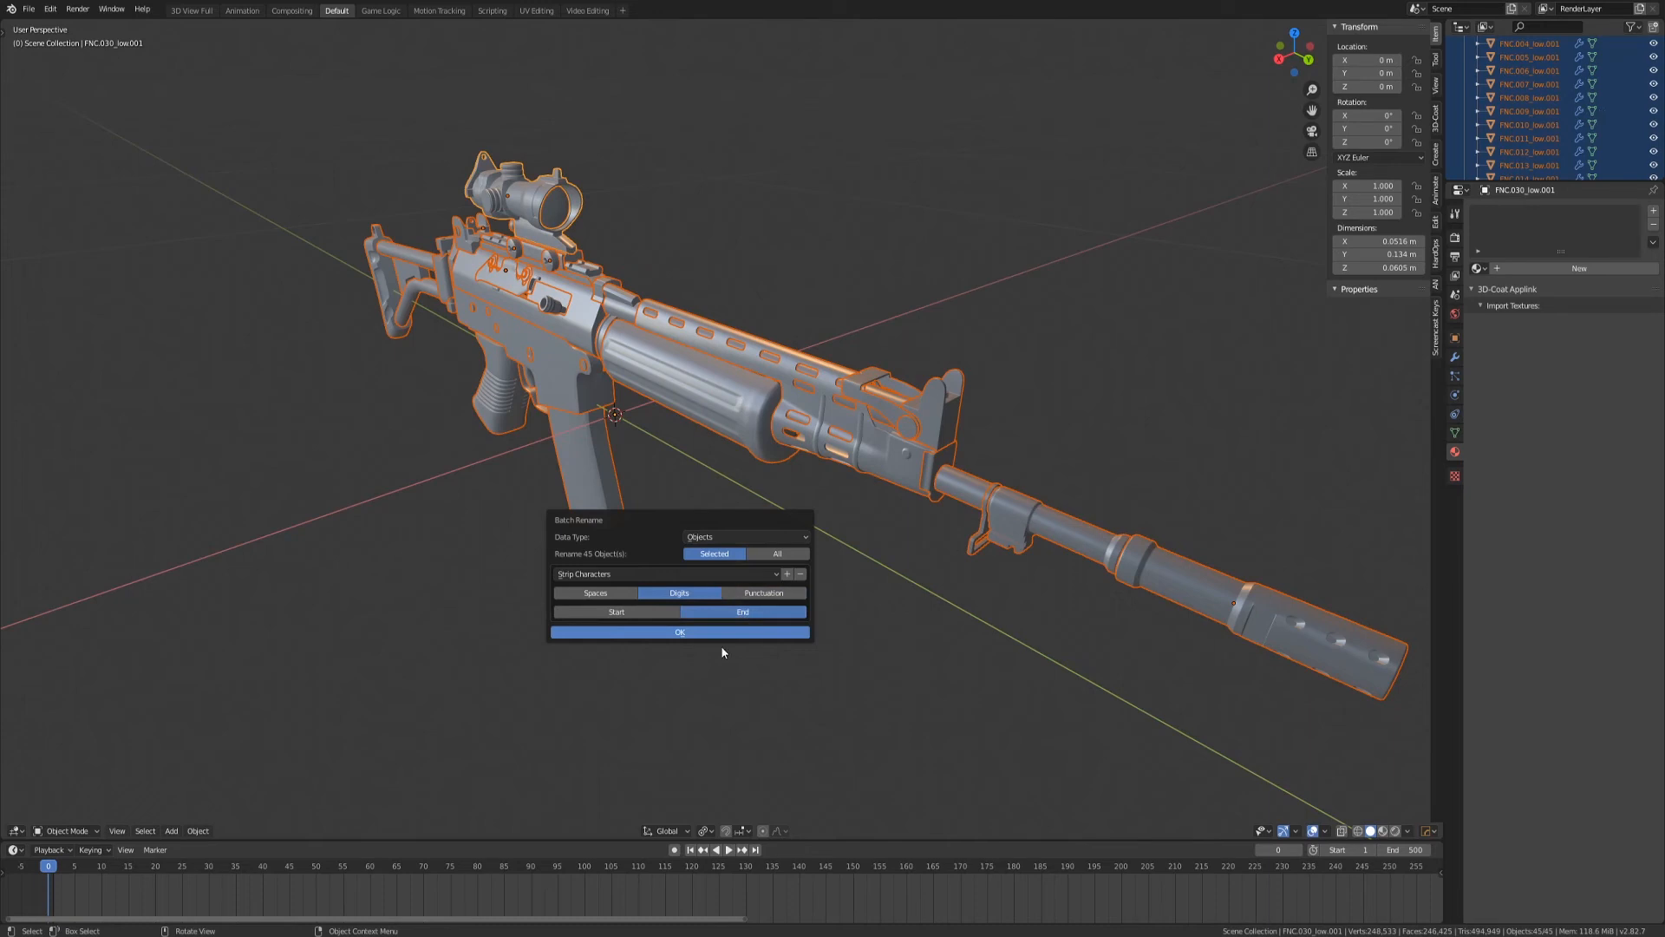
{"action": "mouse_move", "coordinate": [680, 632]}
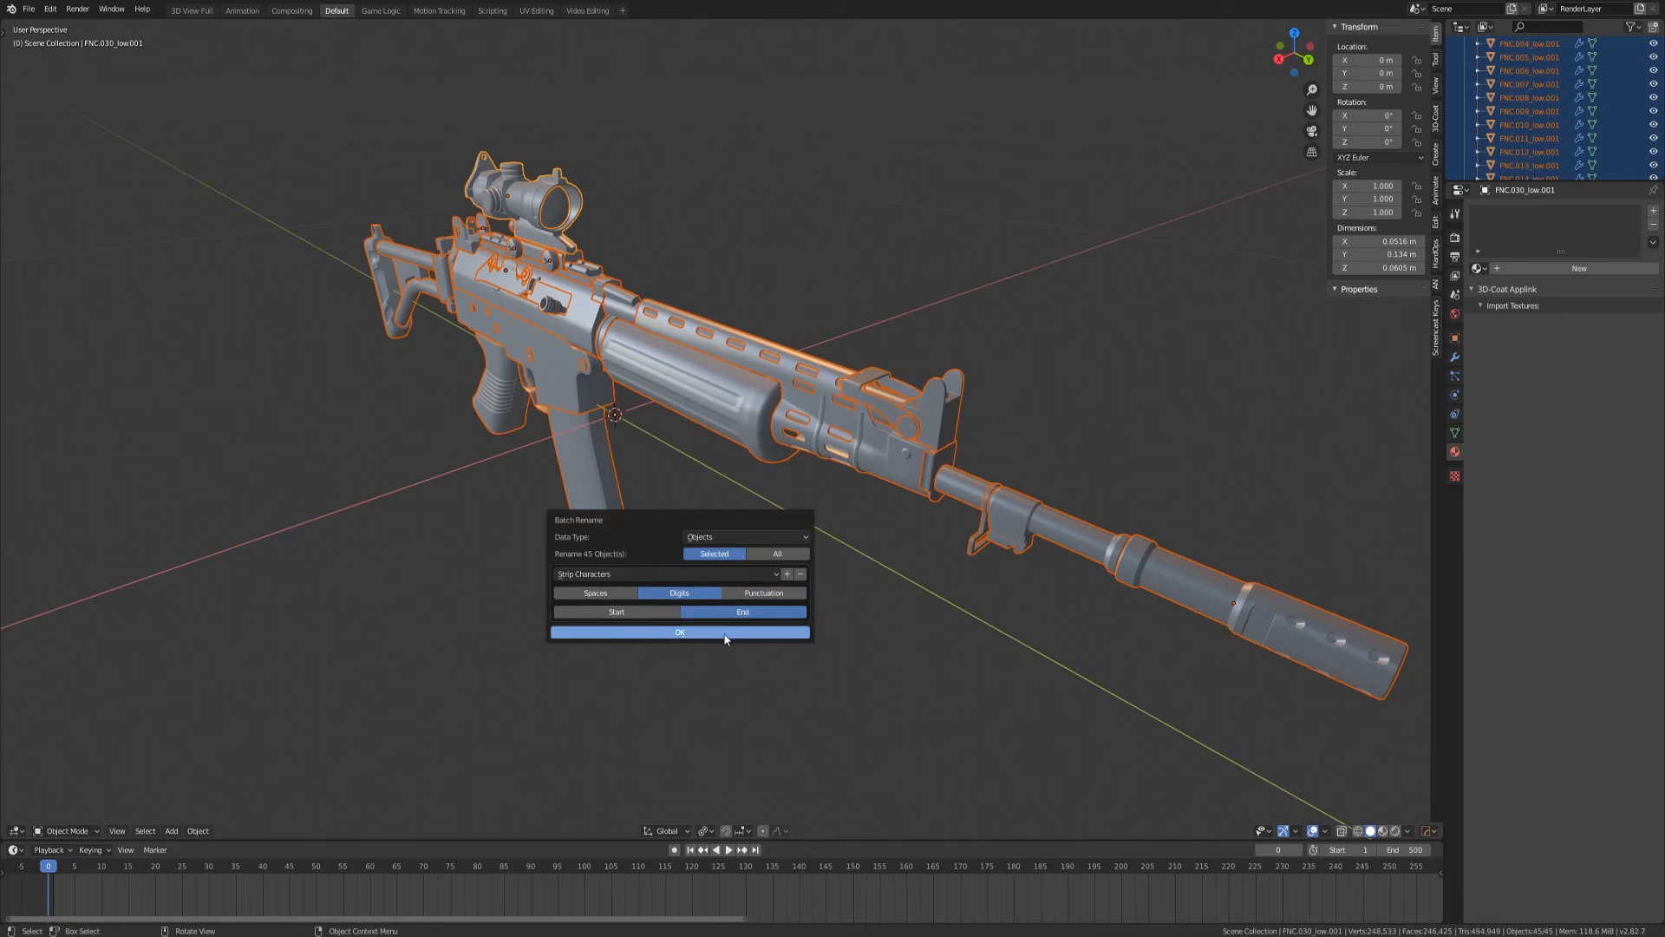
{"action": "left_click", "coordinate": [679, 632]}
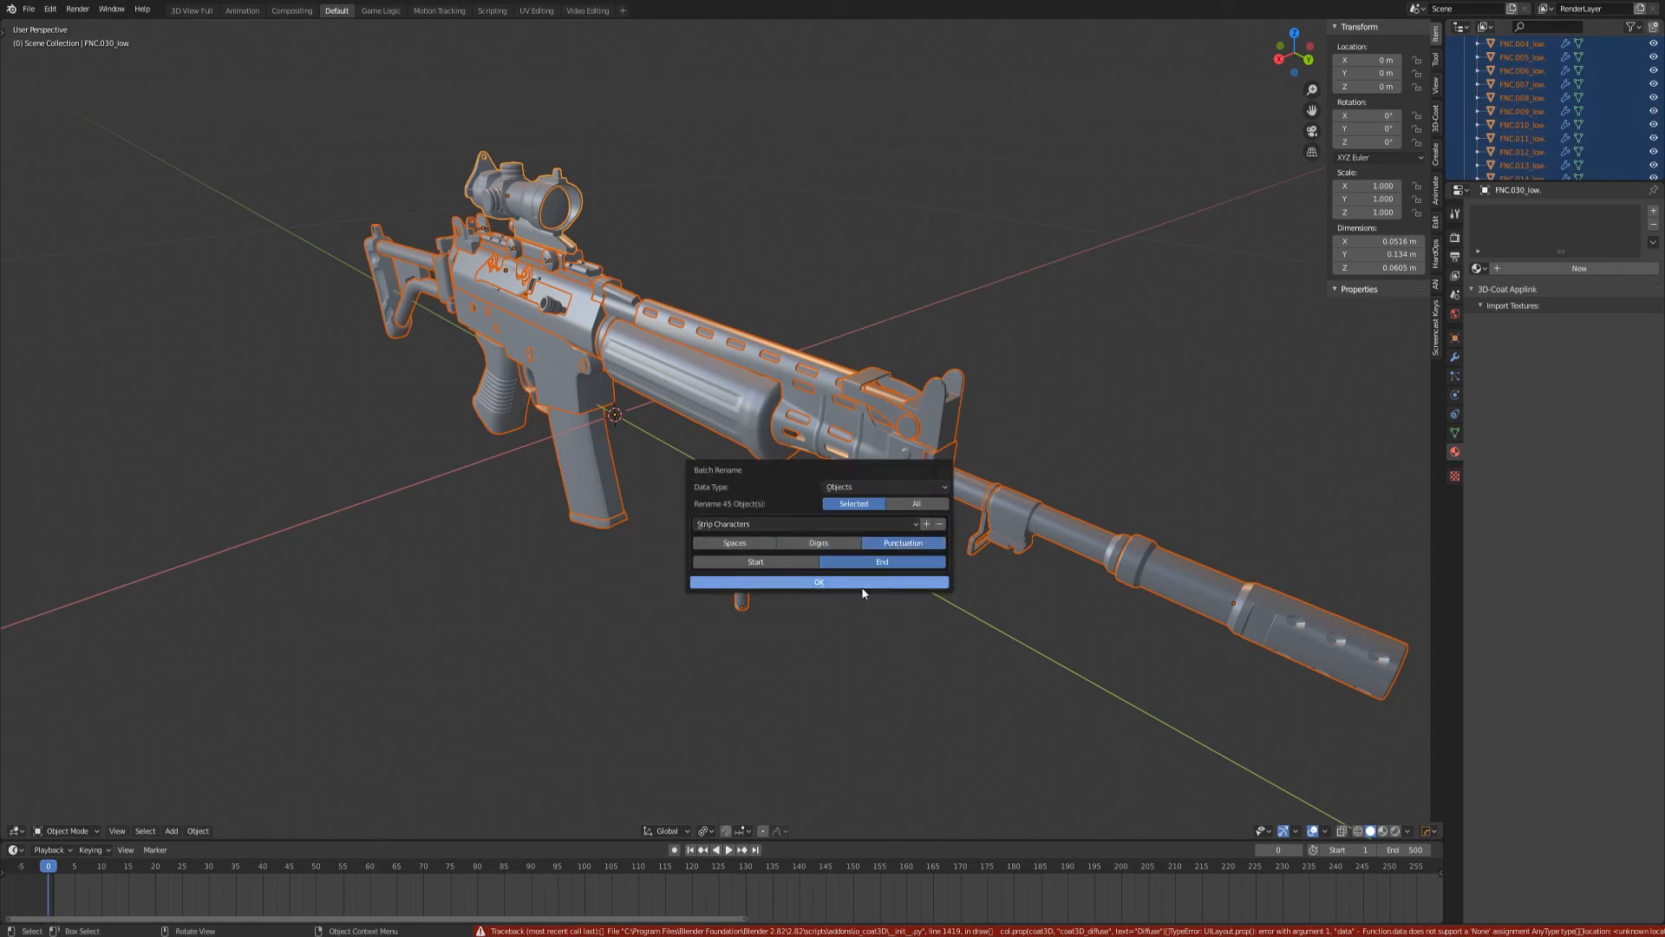
{"action": "mouse_move", "coordinate": [844, 586]}
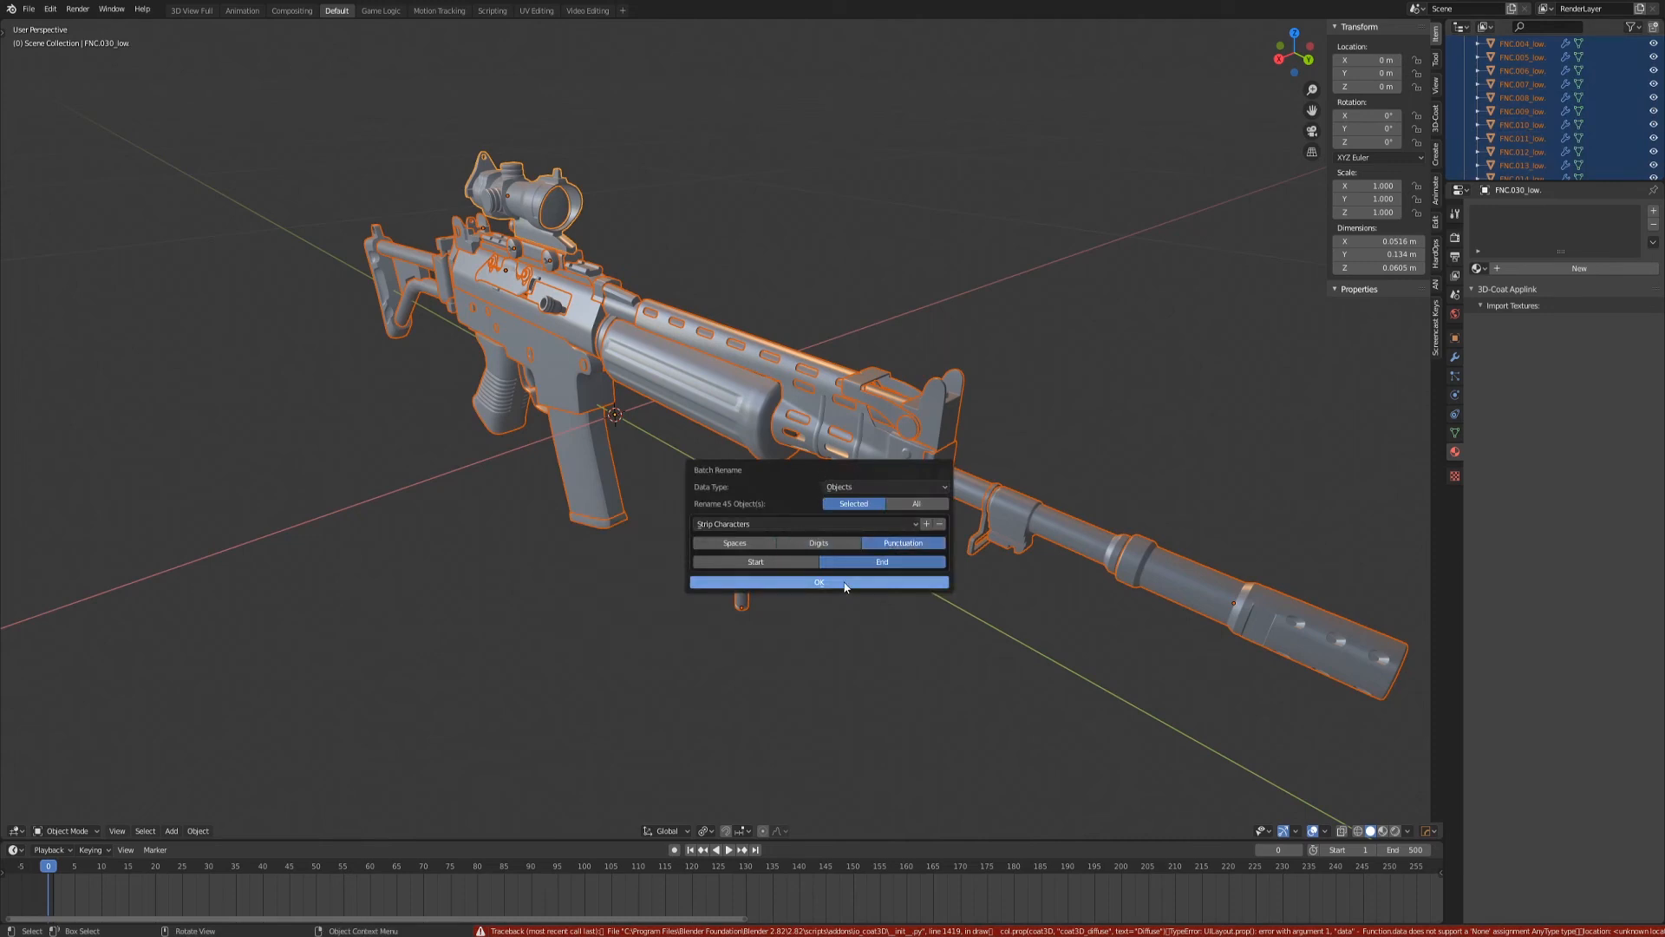
{"action": "left_click", "coordinate": [819, 582]}
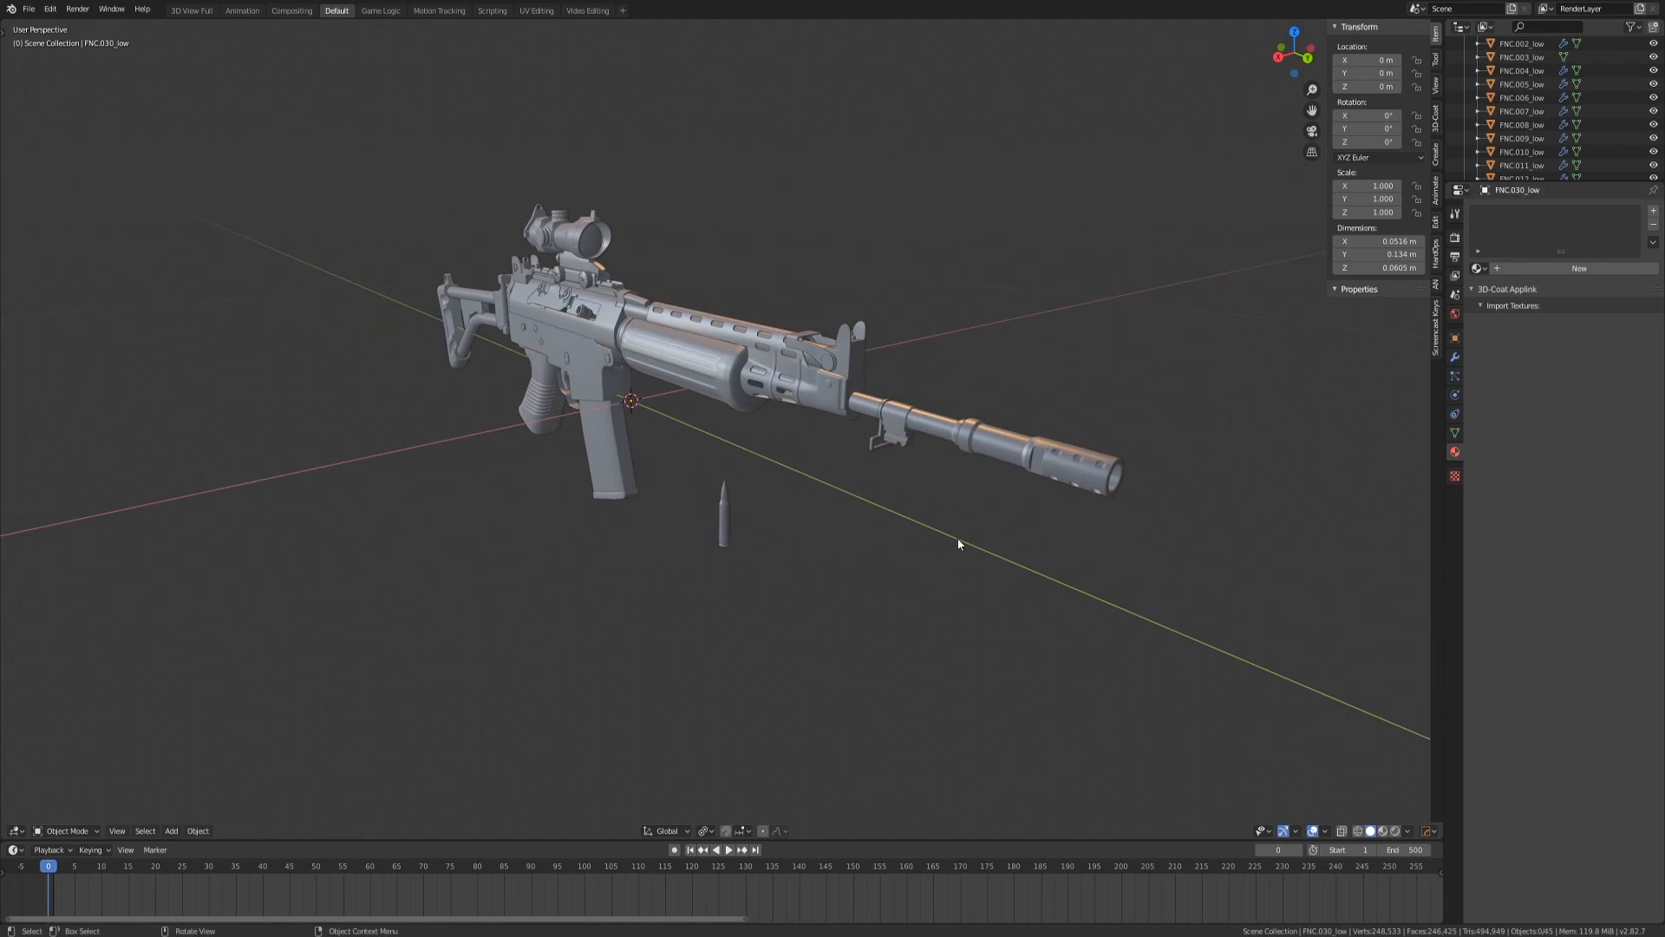
{"action": "mouse_move", "coordinate": [895, 510]}
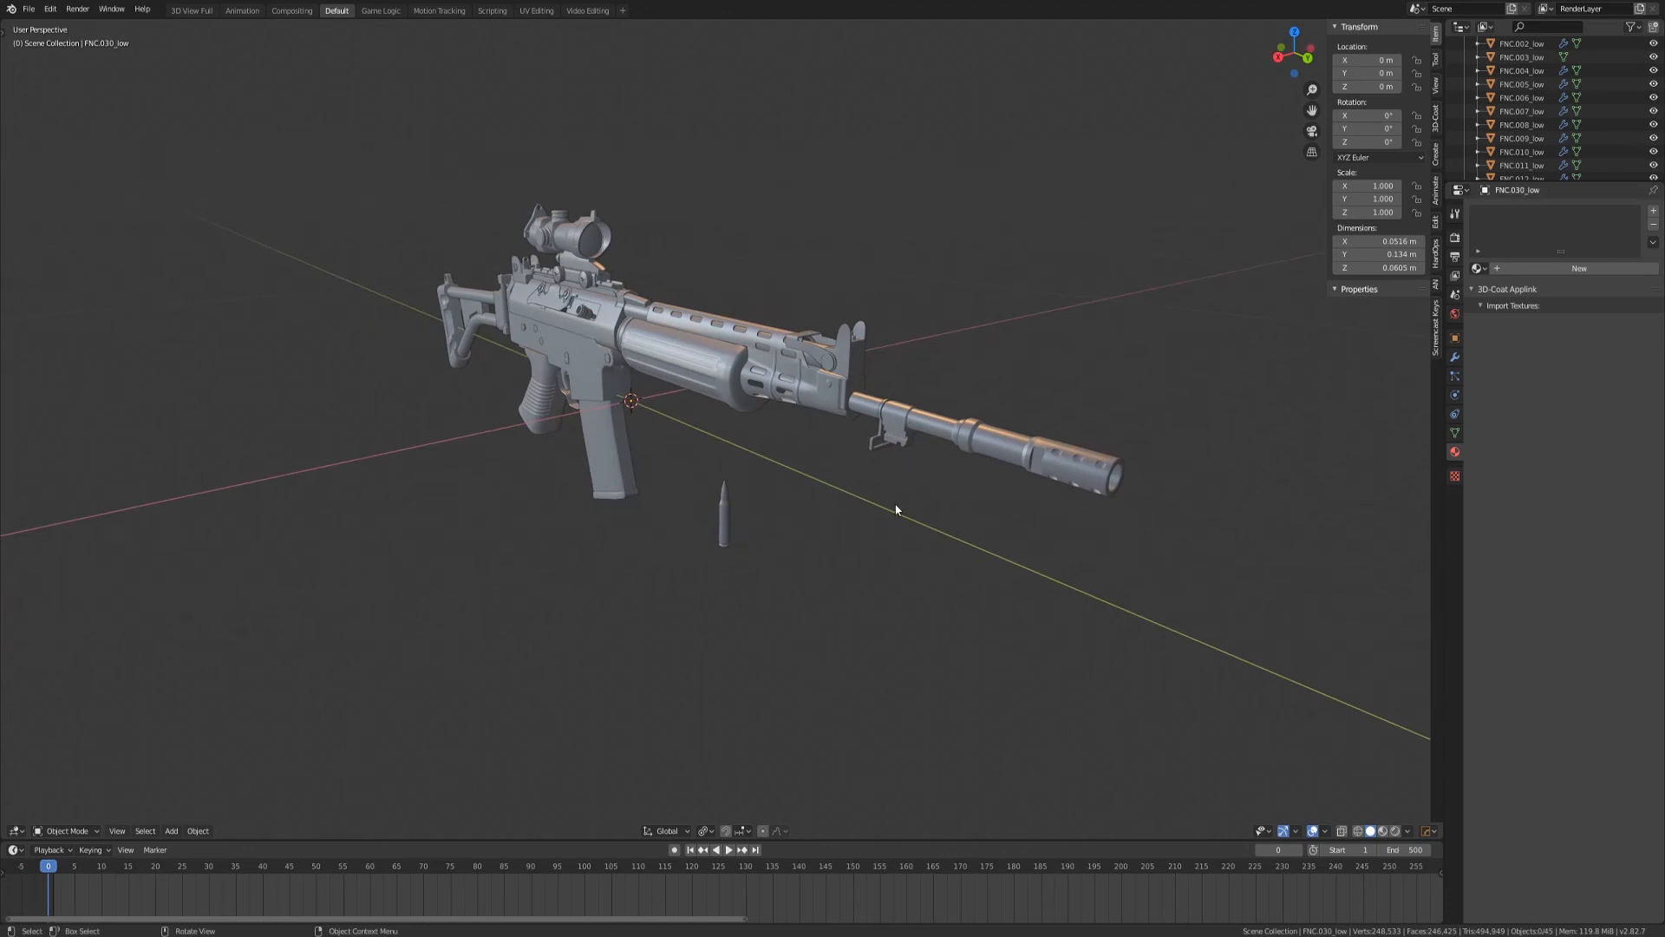
{"action": "mouse_move", "coordinate": [866, 485]}
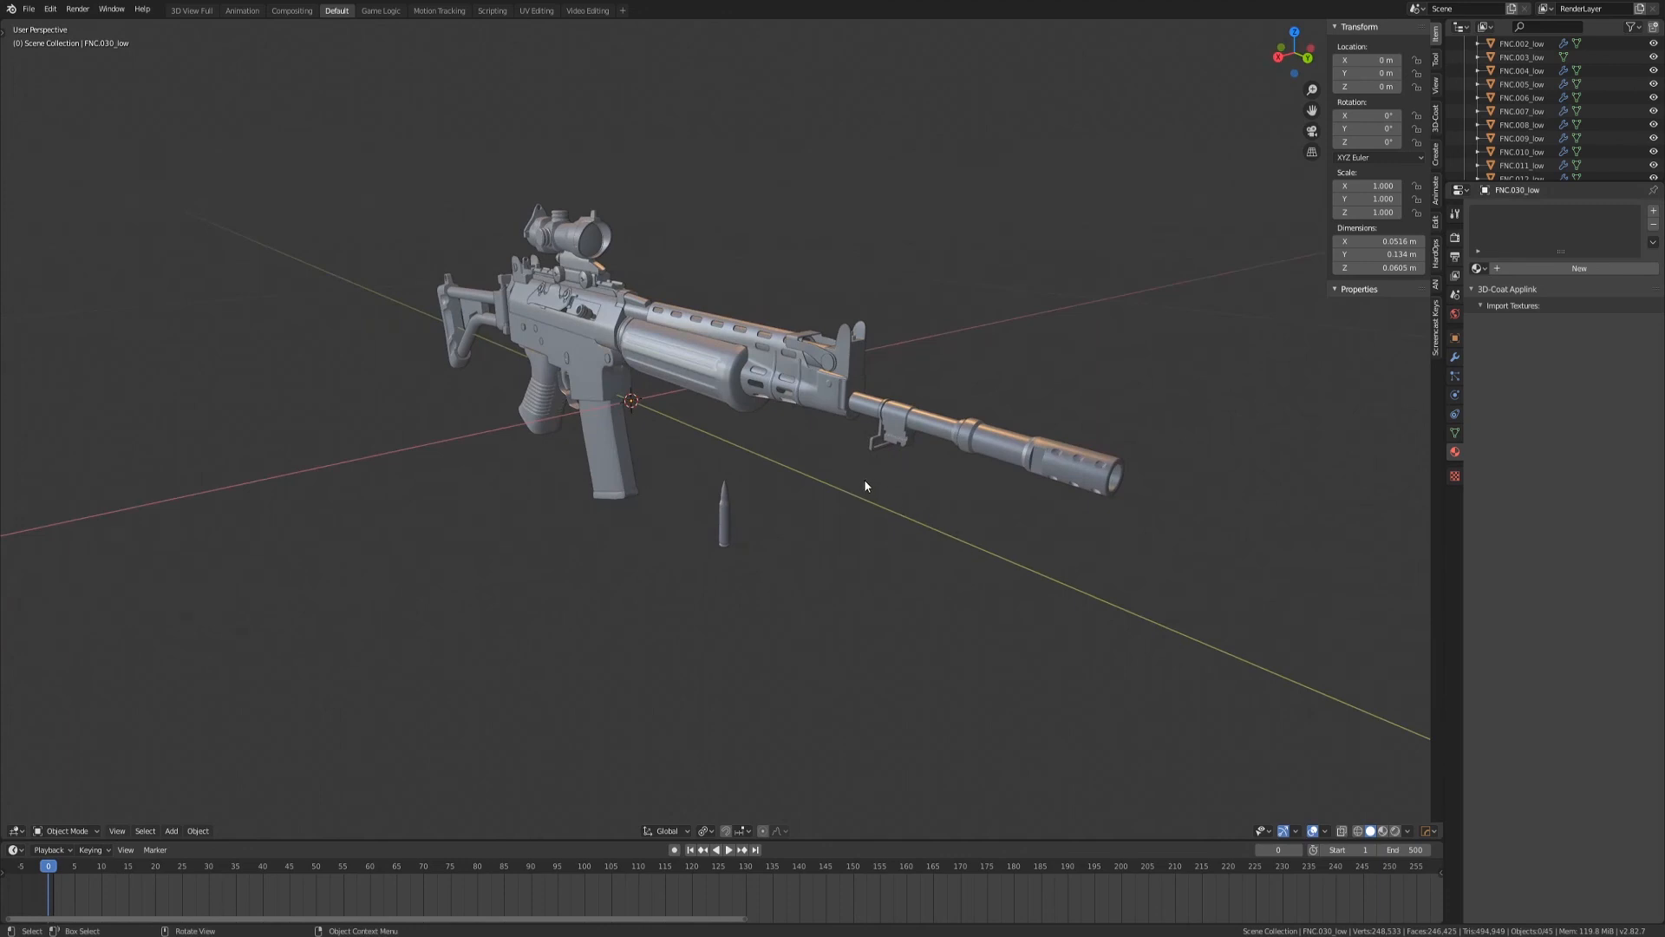